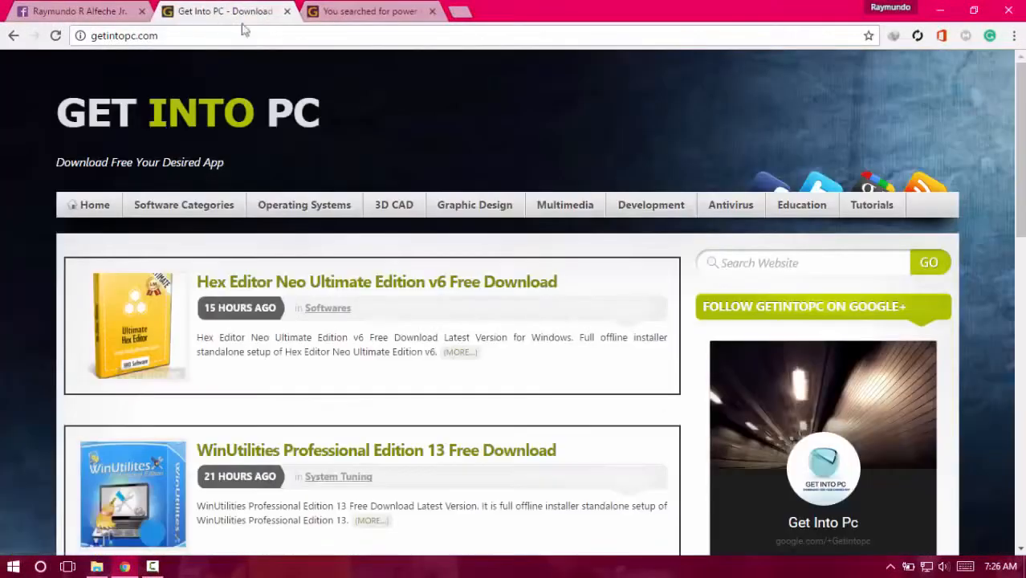
pyautogui.moveTo(659, 244)
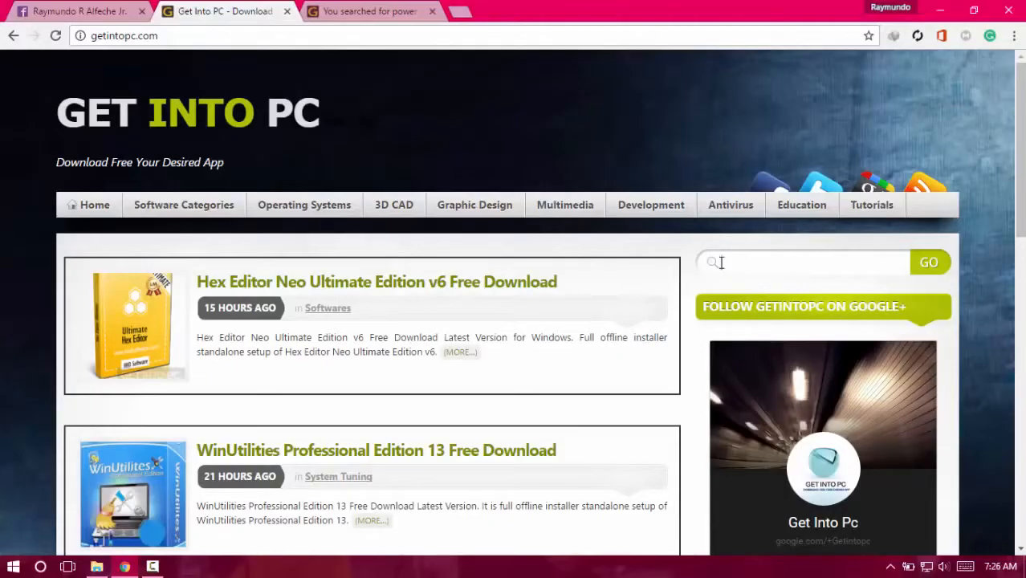
# - Enter 'Visual studio' in the Get Into PC site search box
pyautogui.write('vid')
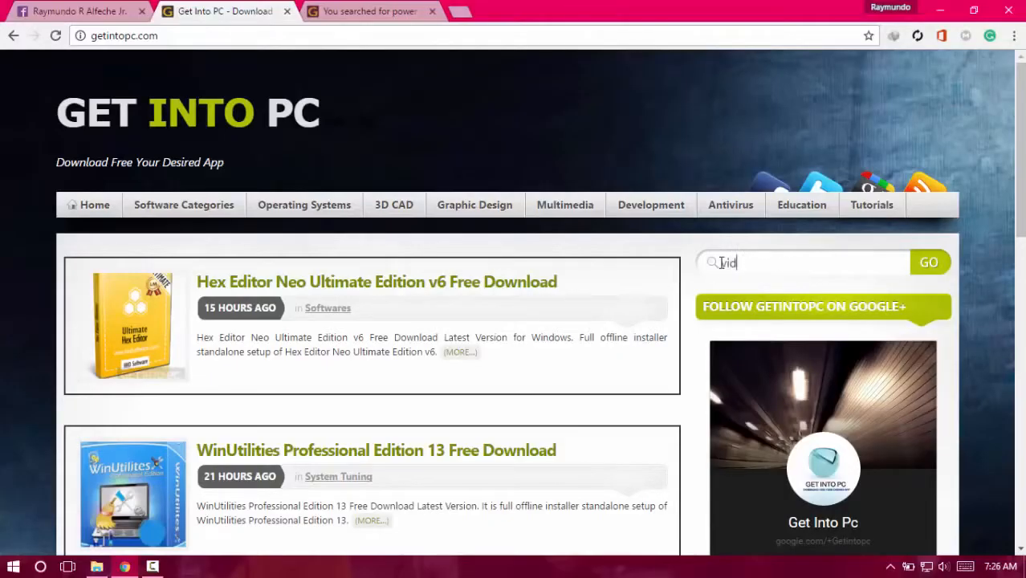
pyautogui.write('Visual')
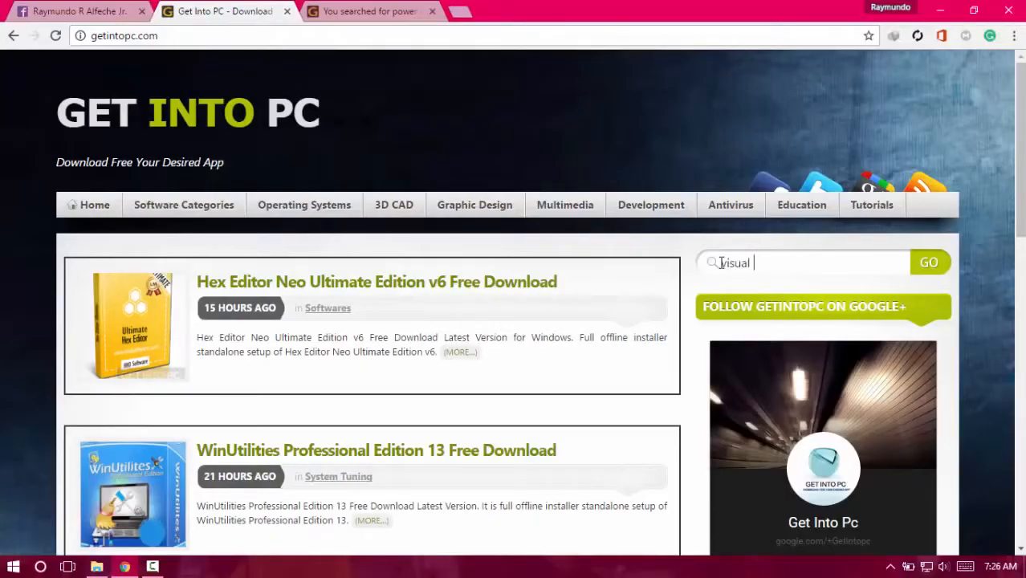
pyautogui.write('studio')
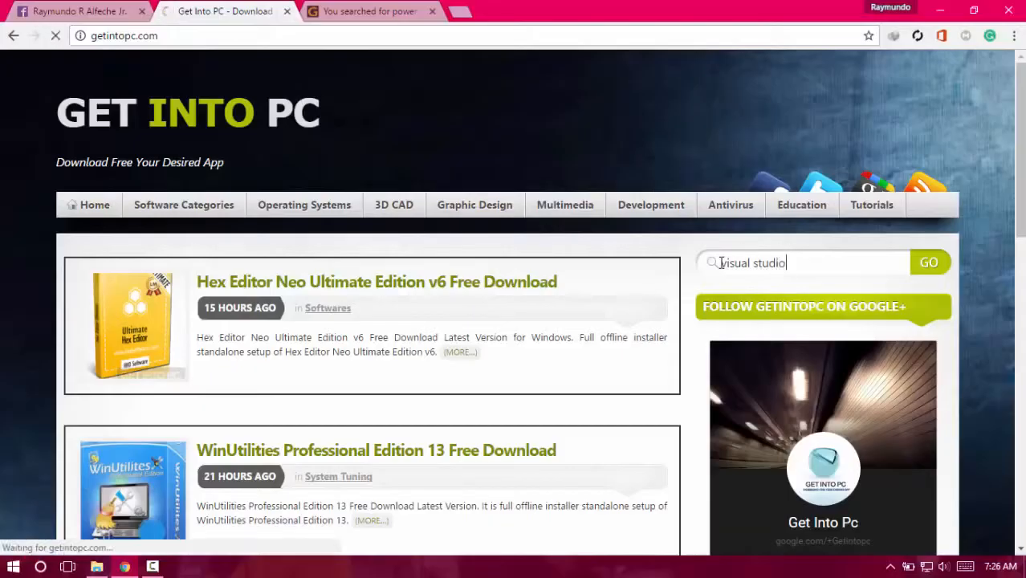
# - Run the visual studio search and move to page 2 of the results
pyautogui.click(928, 263)
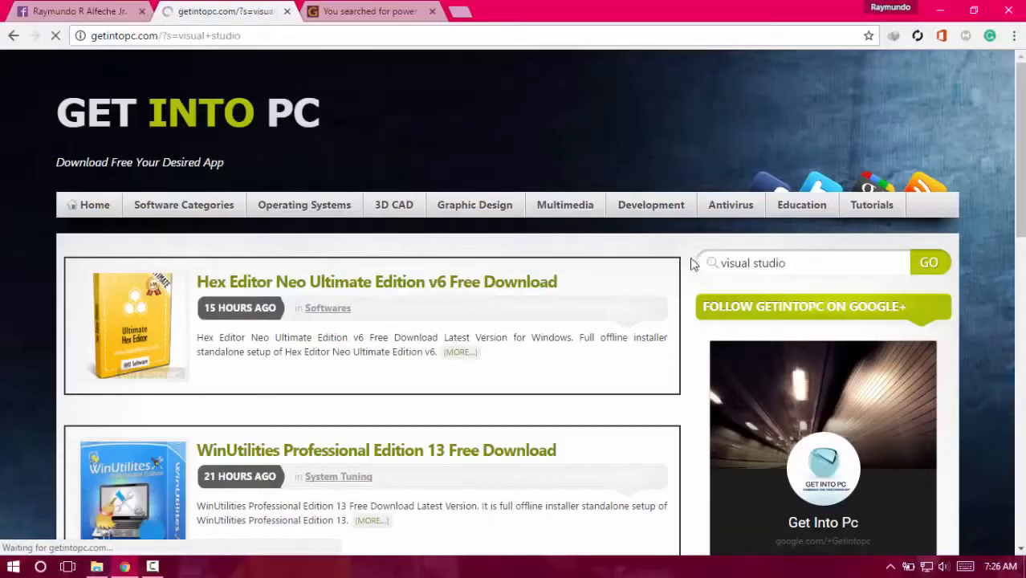
pyautogui.click(928, 262)
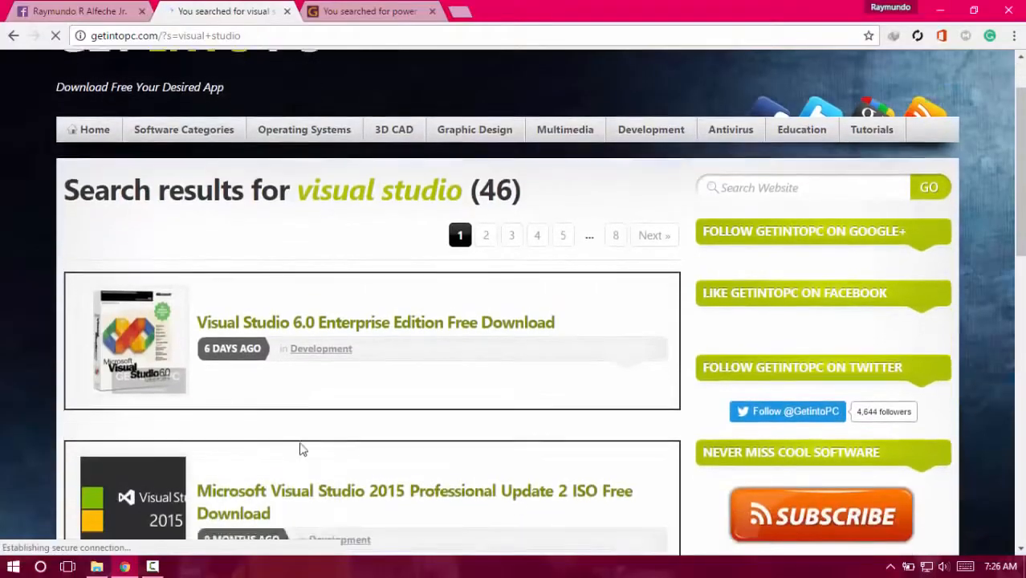
pyautogui.scroll(-3)
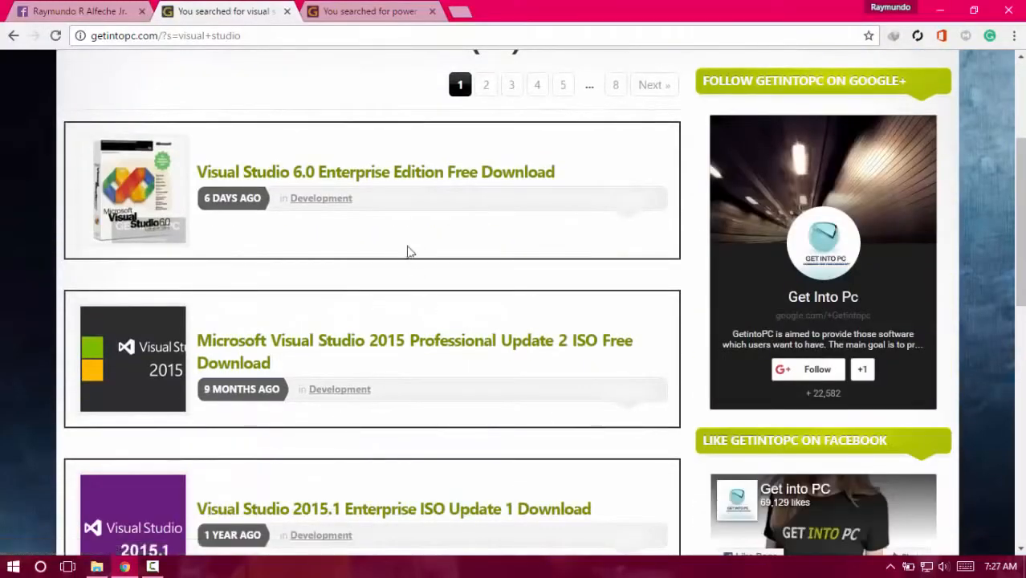
pyautogui.scroll(-3)
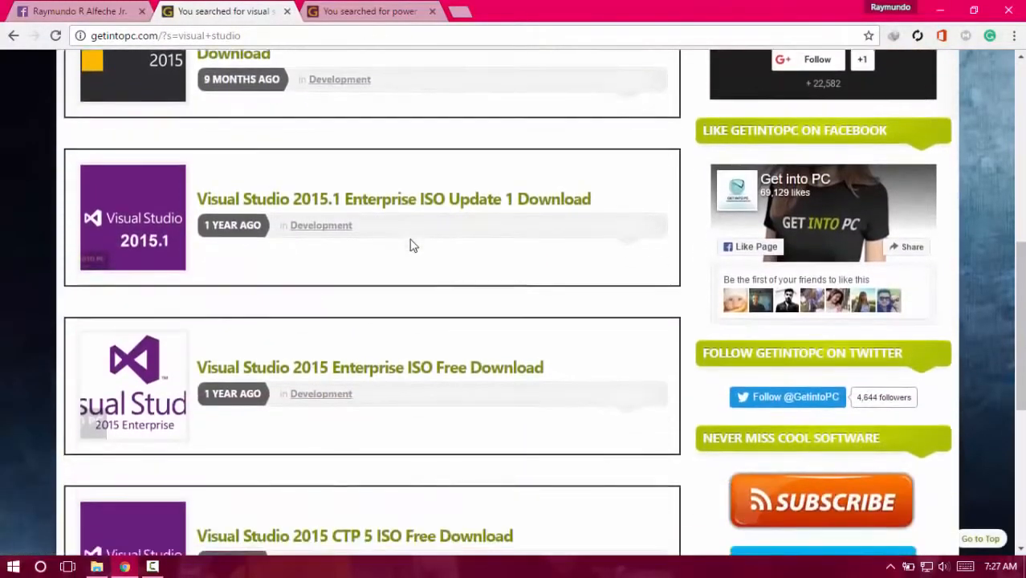
pyautogui.scroll(-3)
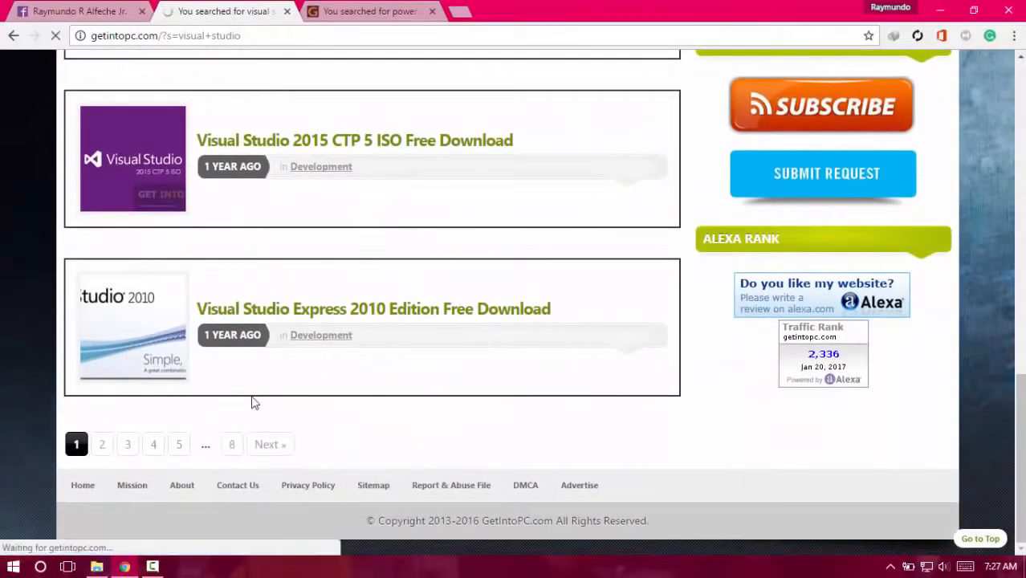
pyautogui.click(102, 444)
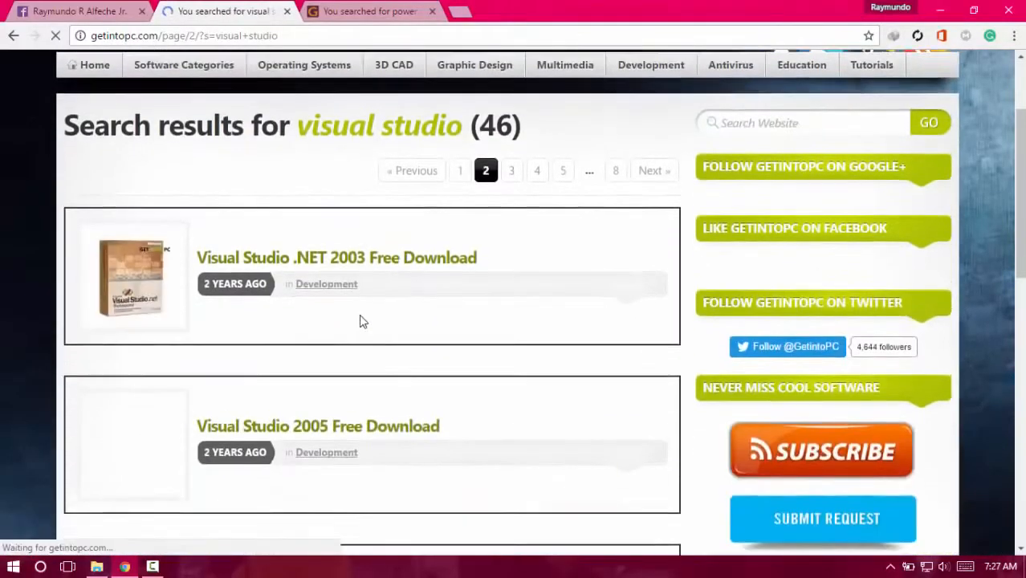
# - Move to page 3 of the results where Visual Studio 2008 Download Free is listed
pyautogui.scroll(-3)
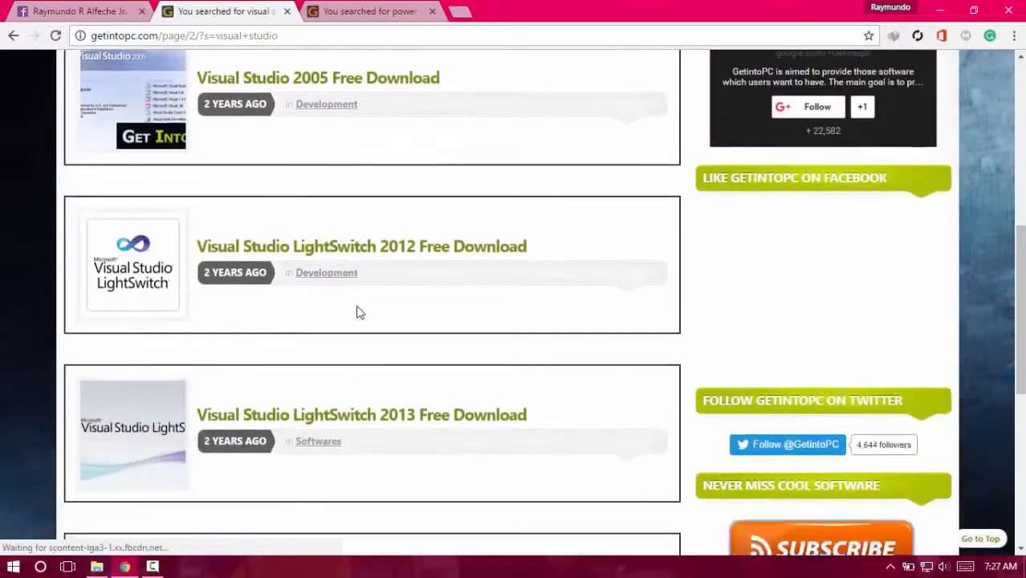
pyautogui.scroll(-3)
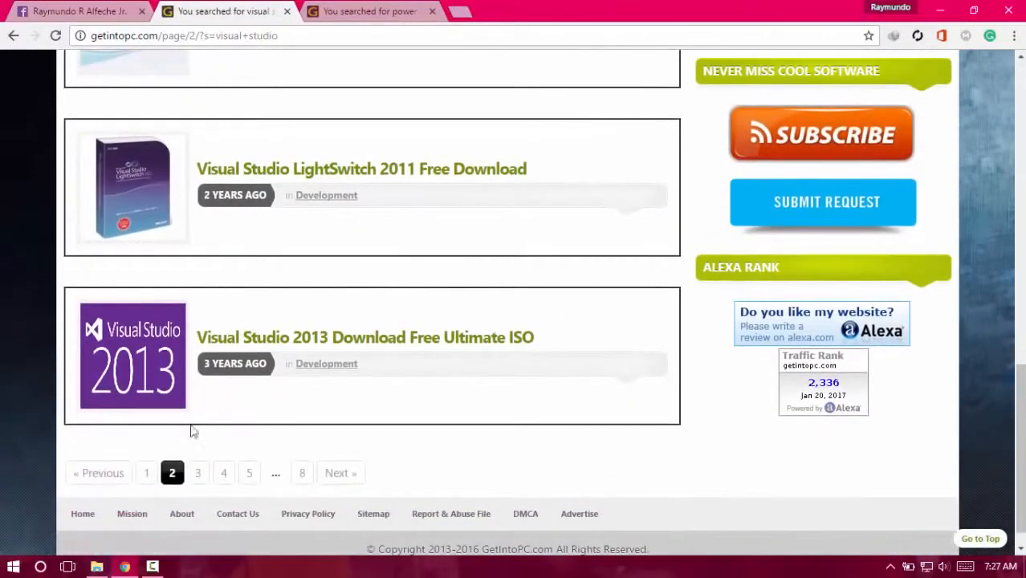
pyautogui.click(198, 472)
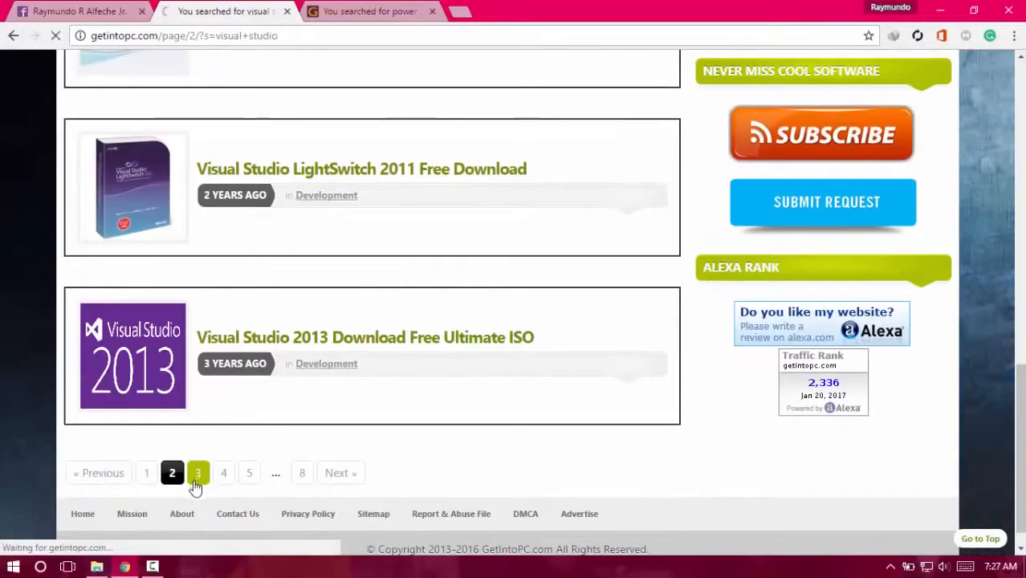
pyautogui.click(198, 473)
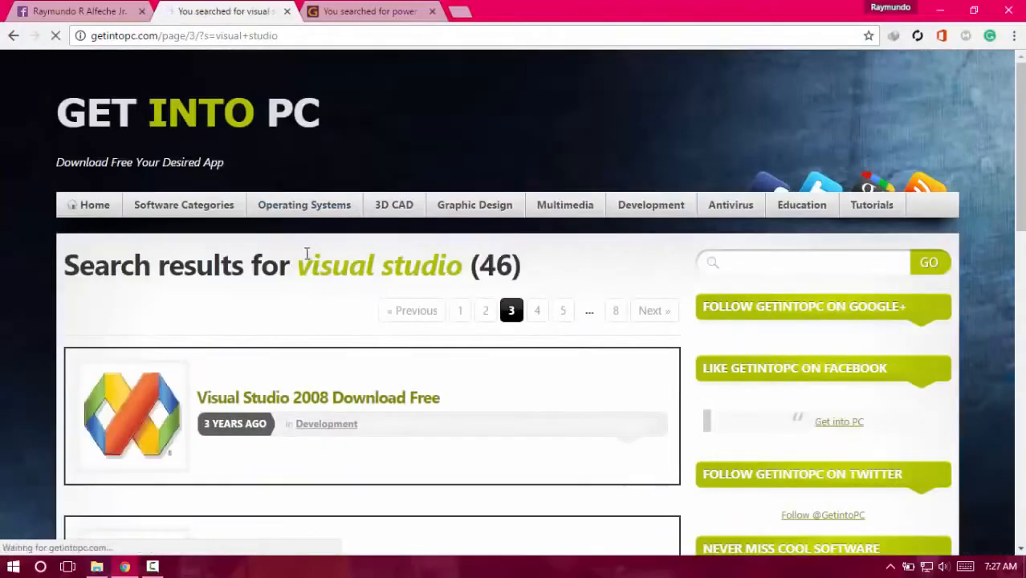
pyautogui.scroll(-3)
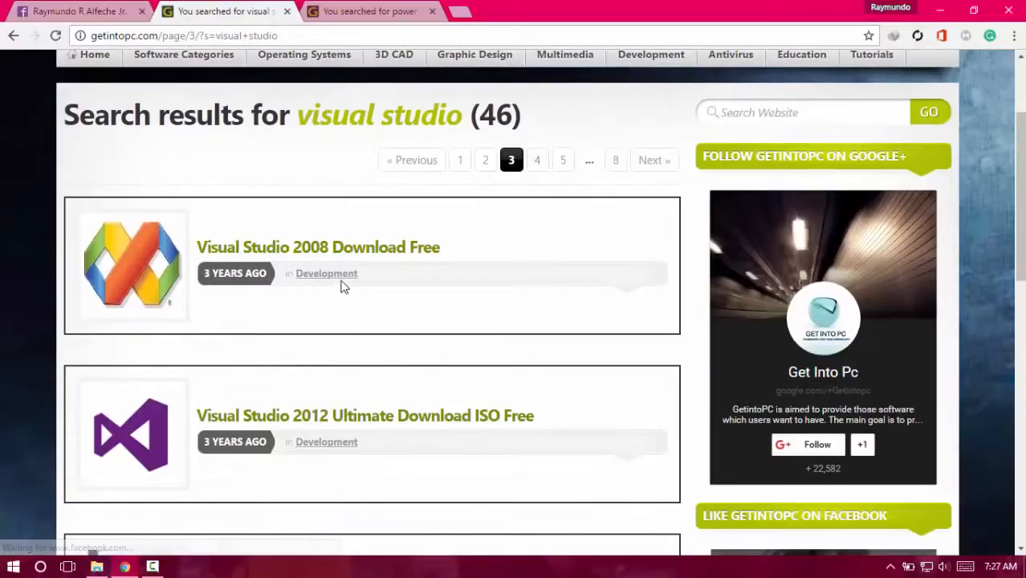
pyautogui.moveTo(340, 311)
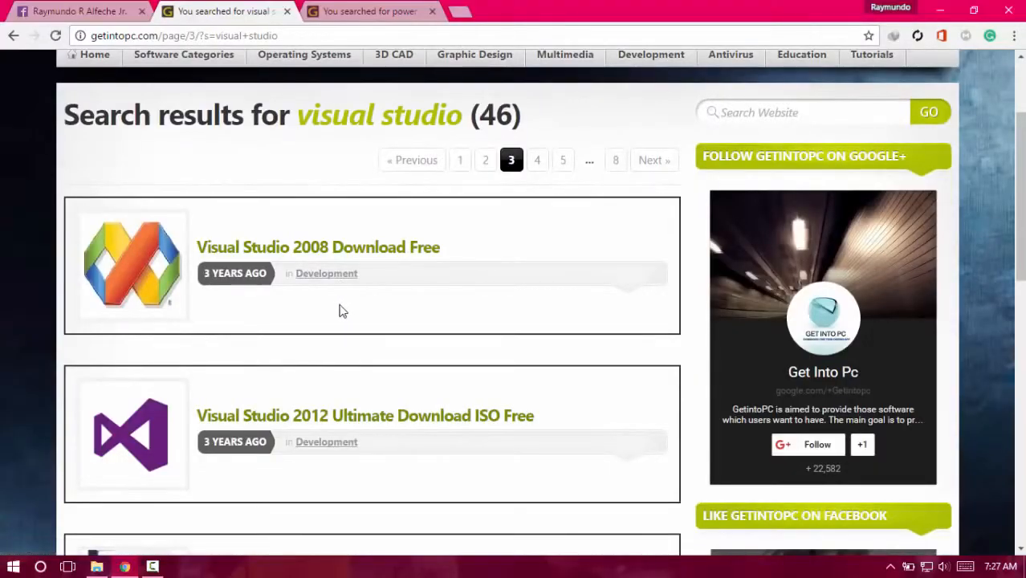
pyautogui.moveTo(365, 250)
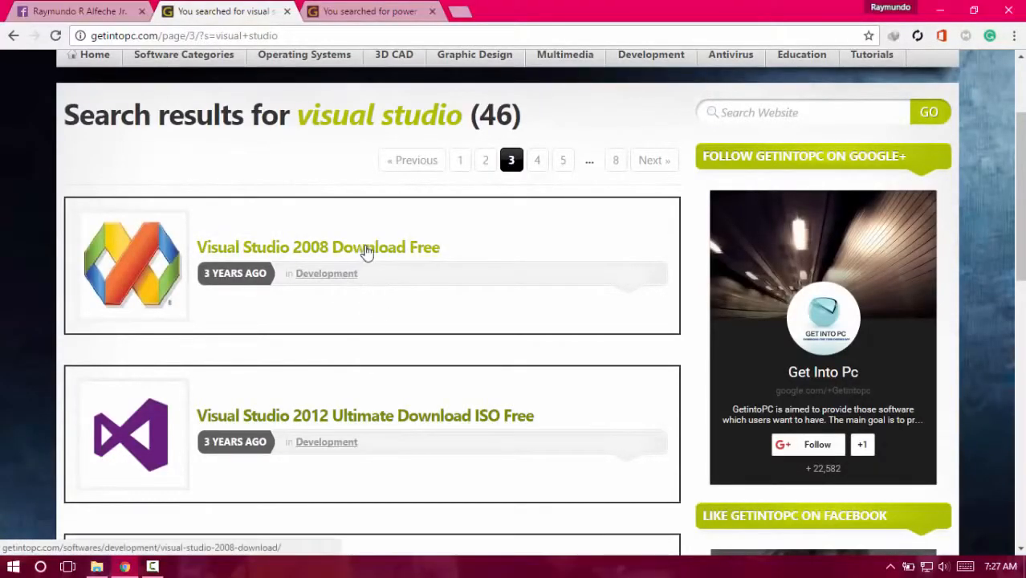
# - Open the Visual Studio 2008 Download Free article and reach its Download section
pyautogui.click(317, 247)
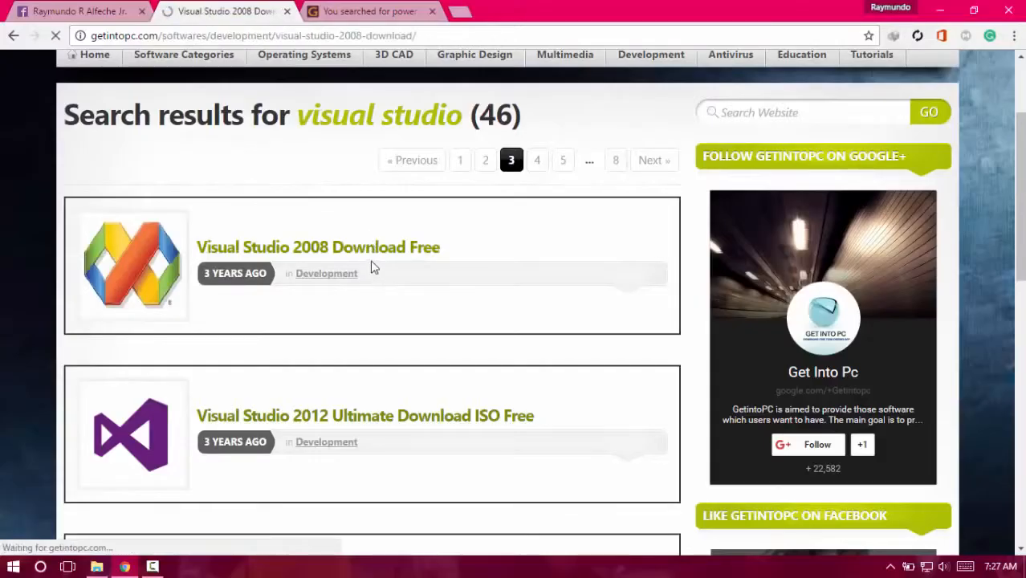
pyautogui.click(318, 247)
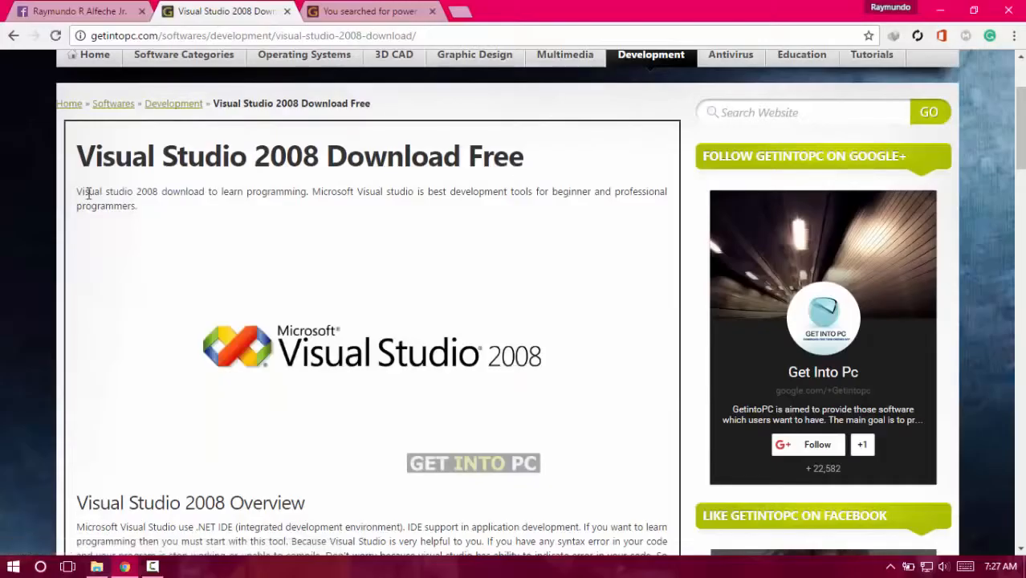
pyautogui.scroll(-3)
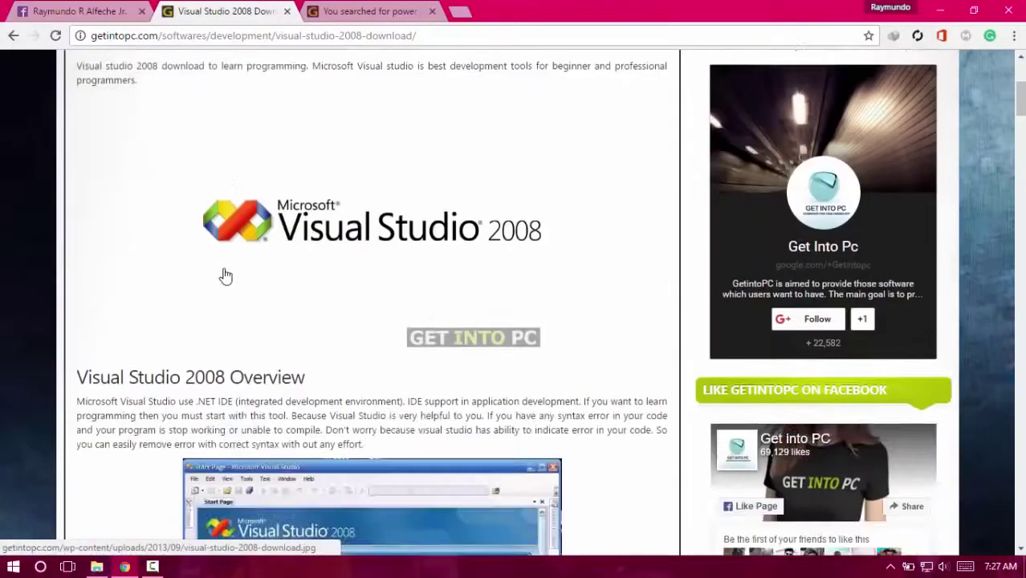
pyautogui.scroll(-3)
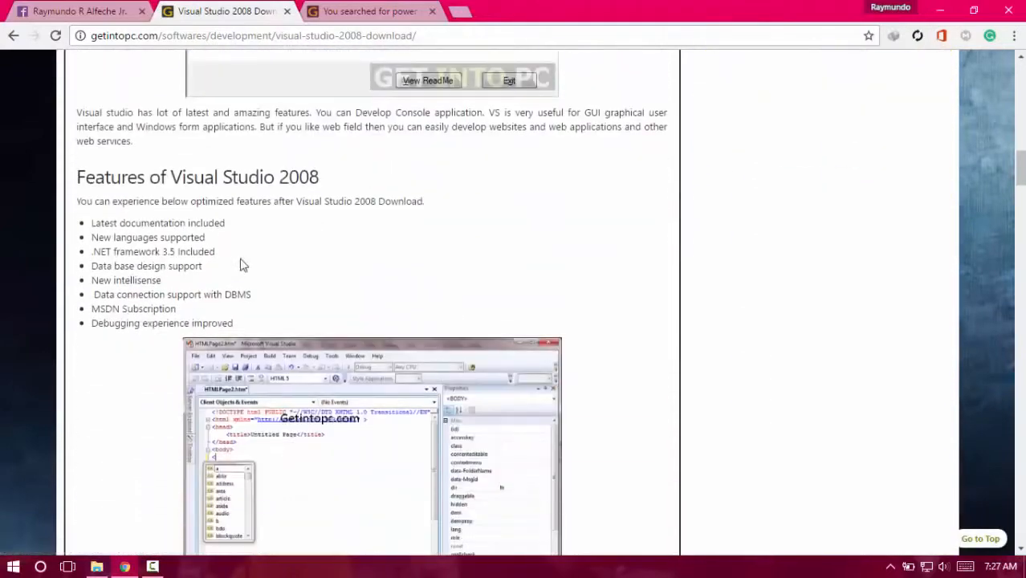
pyautogui.scroll(-3)
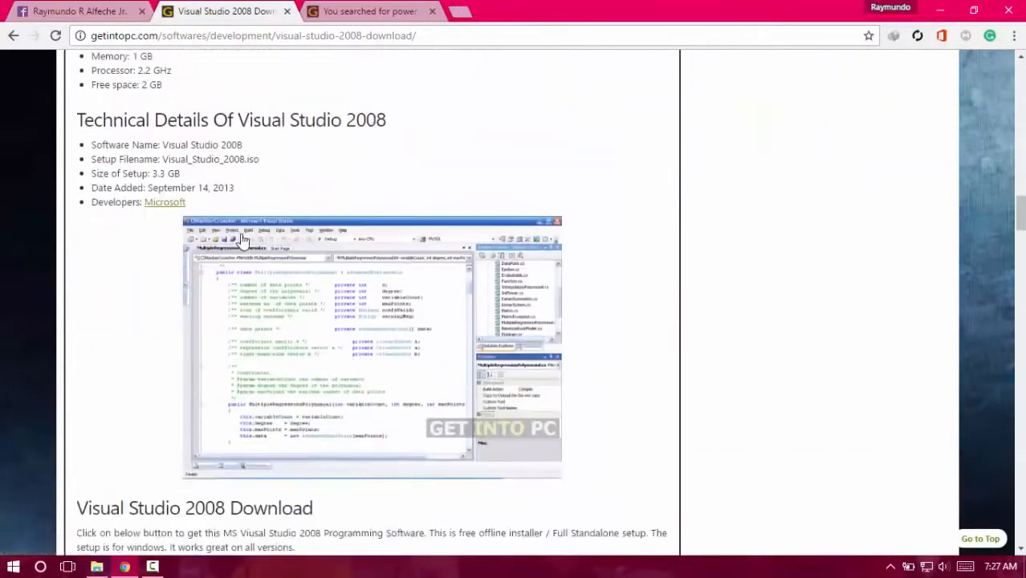
pyautogui.scroll(-3)
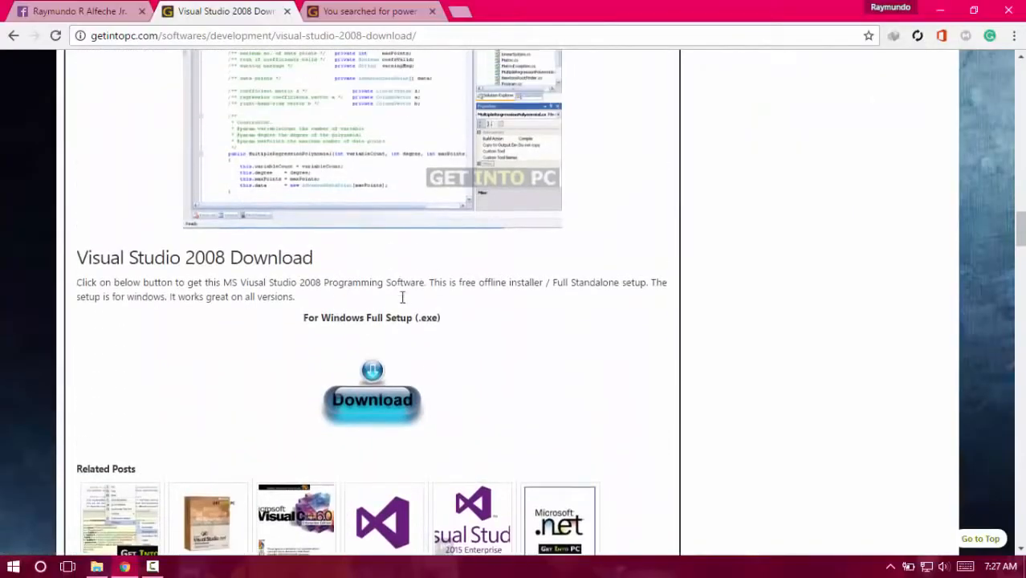
pyautogui.moveTo(362, 415)
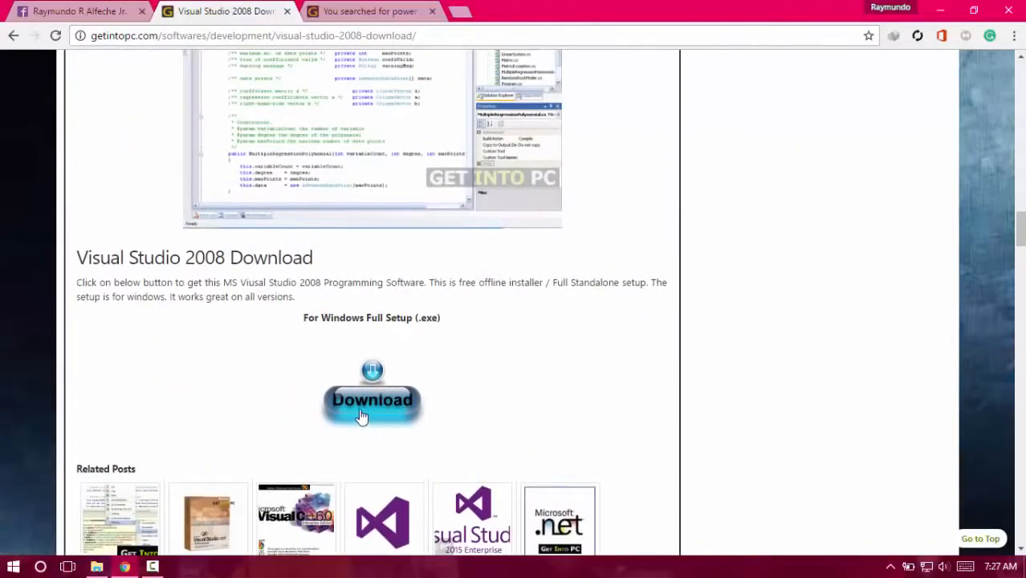
# - Start the Visual Studio 2008 full setup download and return to the article's download section
pyautogui.click(371, 400)
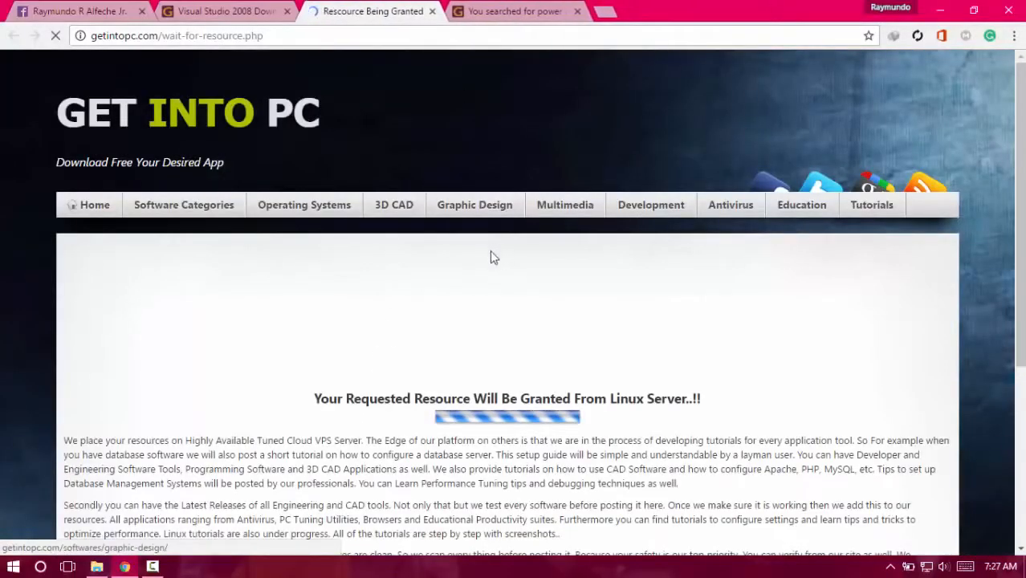
pyautogui.scroll(-3)
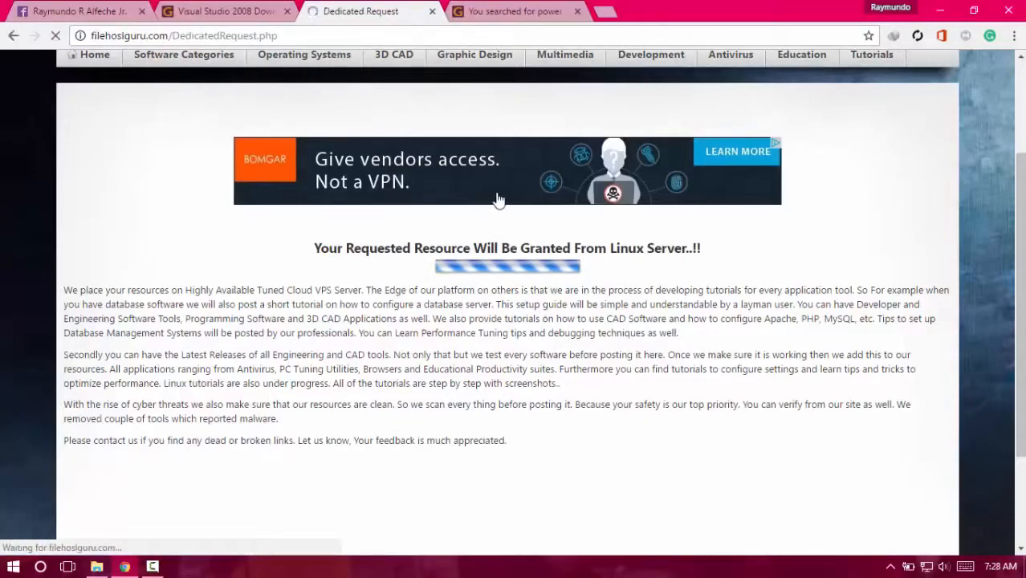
pyautogui.moveTo(253, 6)
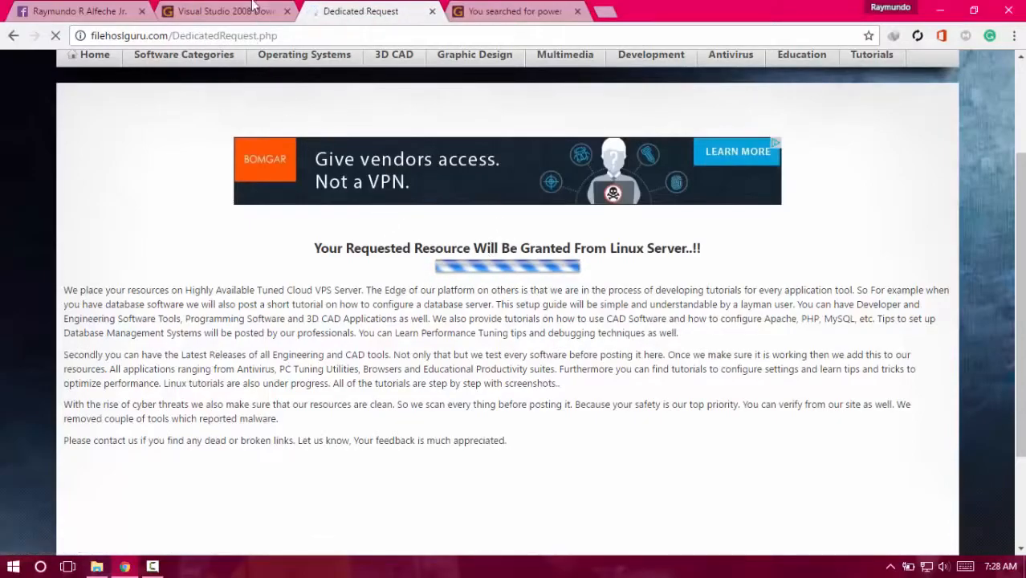
pyautogui.click(224, 11)
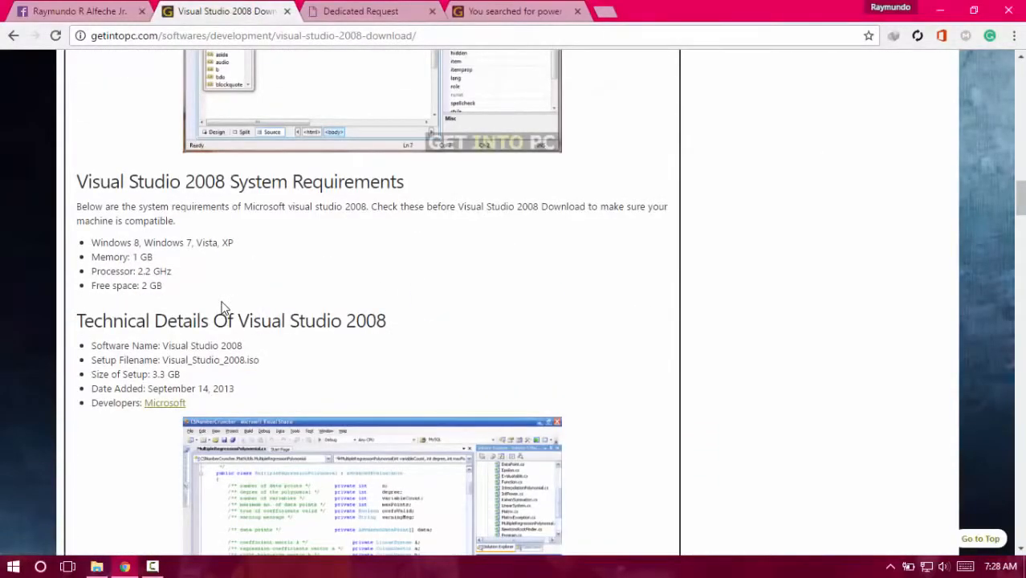
pyautogui.scroll(-3)
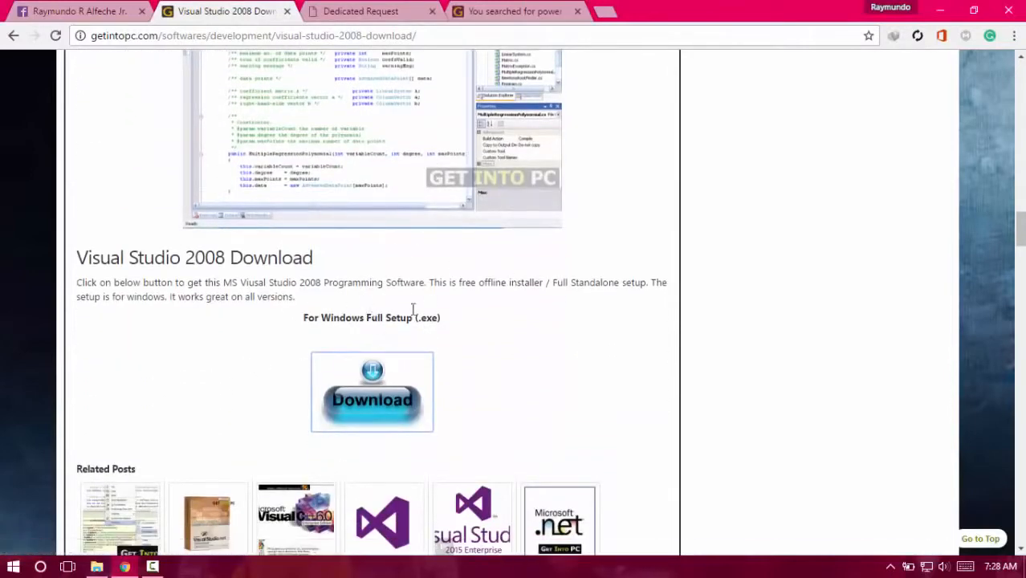
# - Show the power iso search results tab with PowerISO Free Download listed first
pyautogui.click(514, 12)
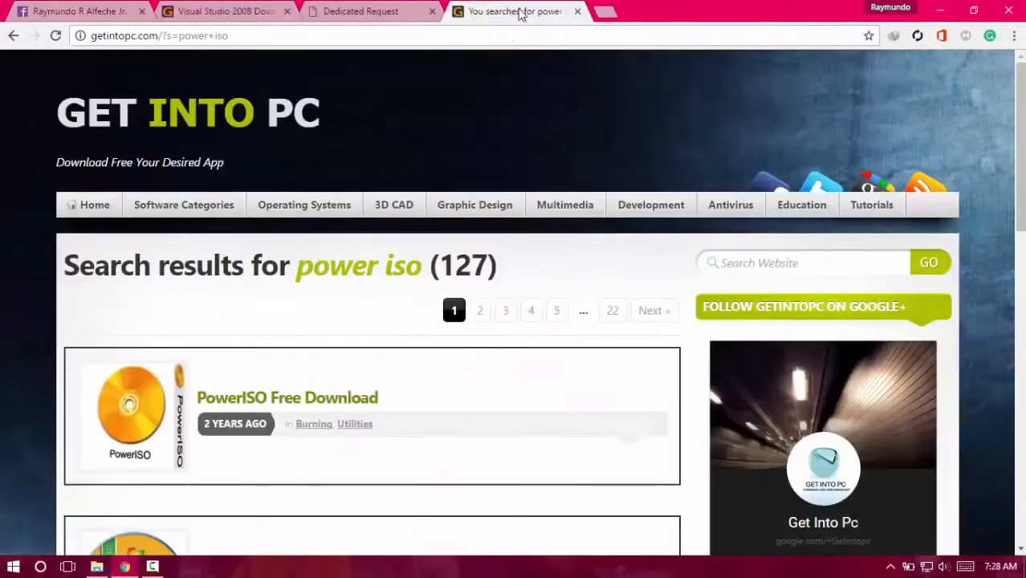
pyautogui.scroll(-3)
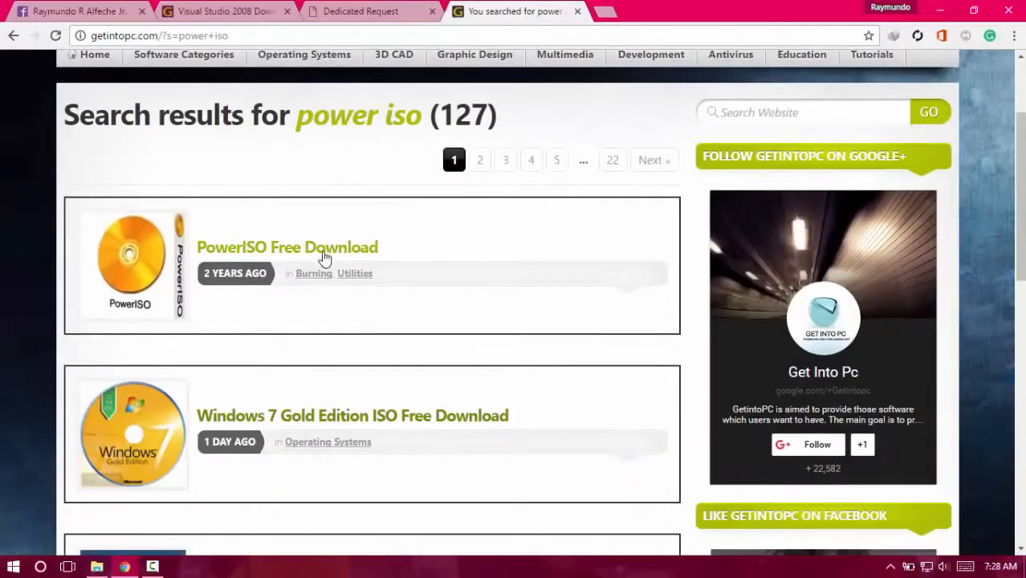
pyautogui.moveTo(371, 241)
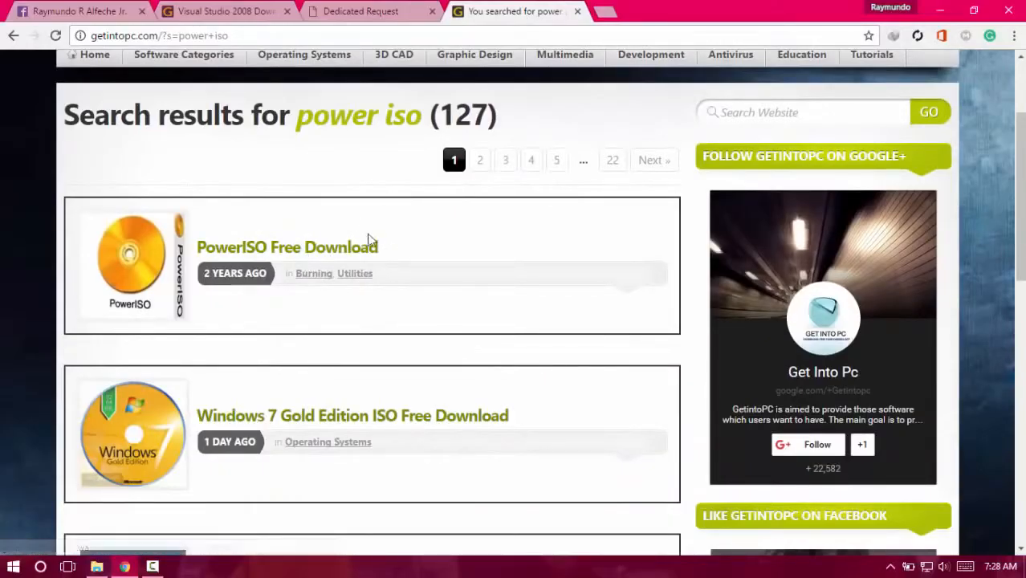
pyautogui.moveTo(244, 376)
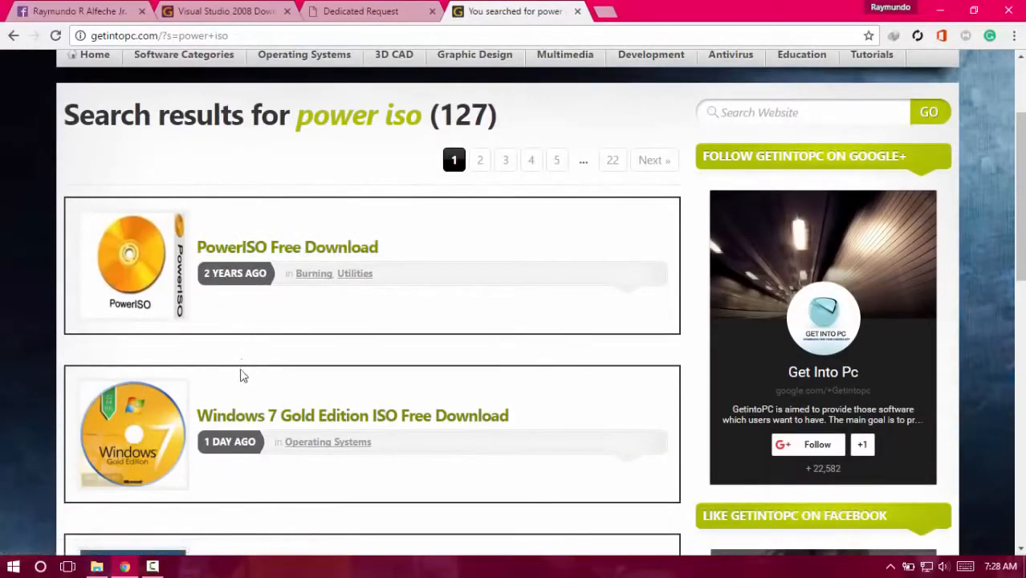
pyautogui.click(12, 566)
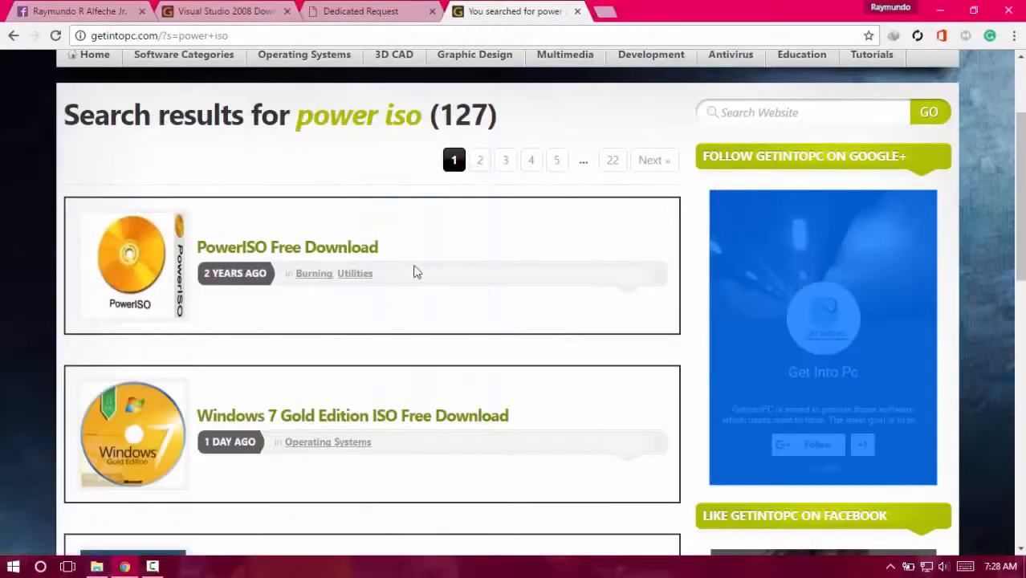
# - Proceed through FileHostGuru request steps 1-4 to the Final Step page for the 3.30 GB ISO
pyautogui.click(361, 11)
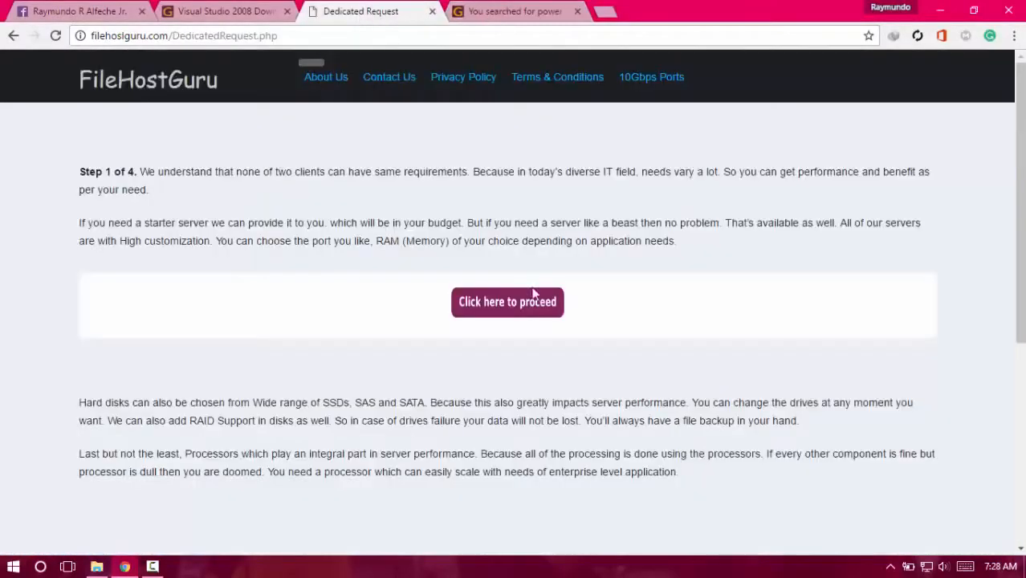
pyautogui.click(507, 302)
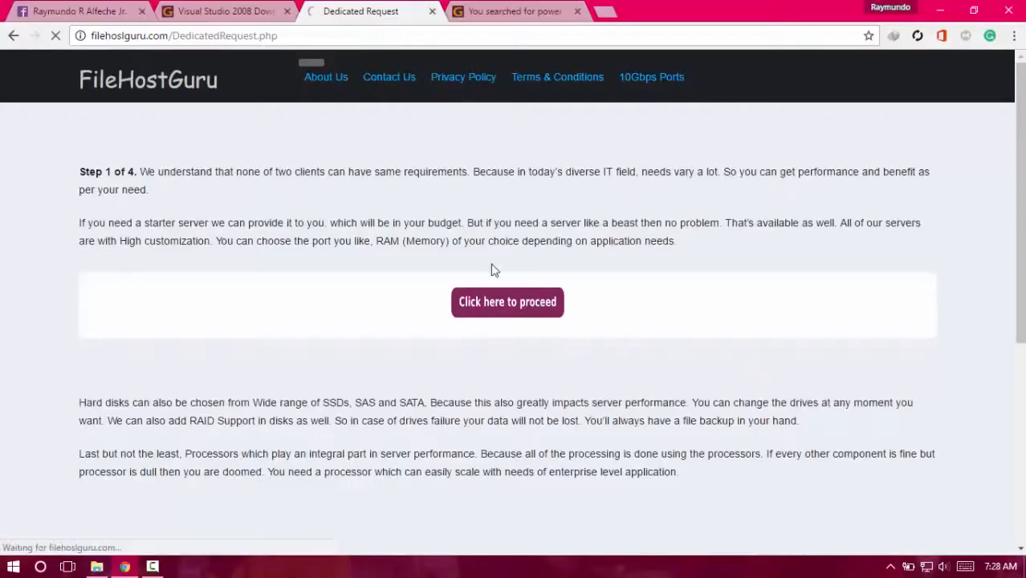
pyautogui.click(507, 301)
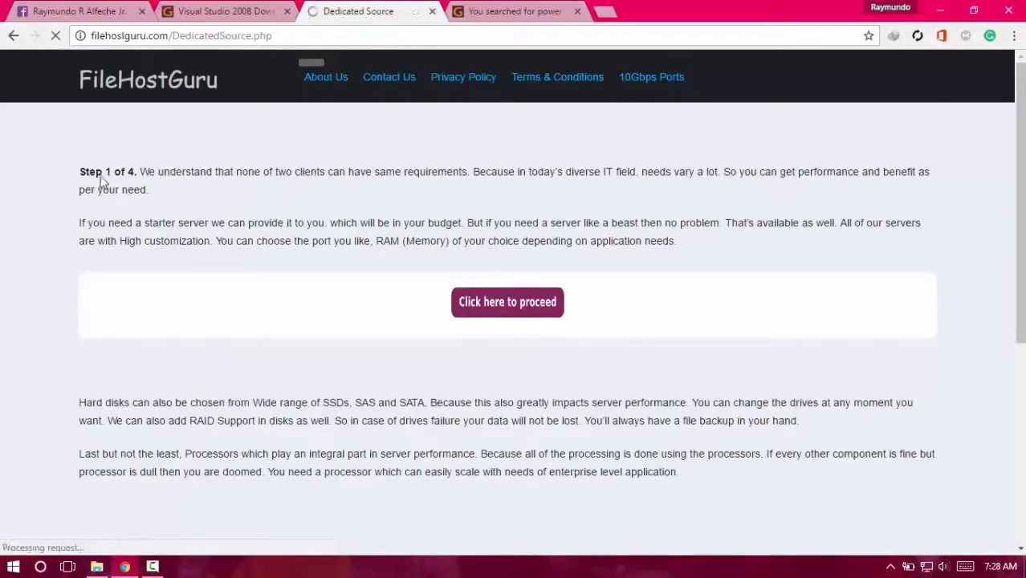
pyautogui.click(506, 301)
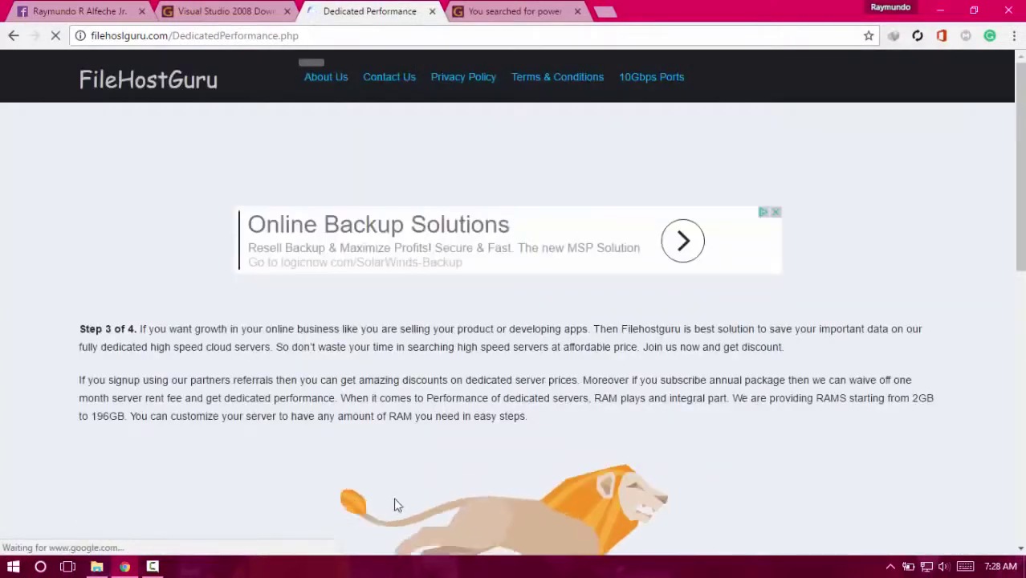
pyautogui.scroll(-3)
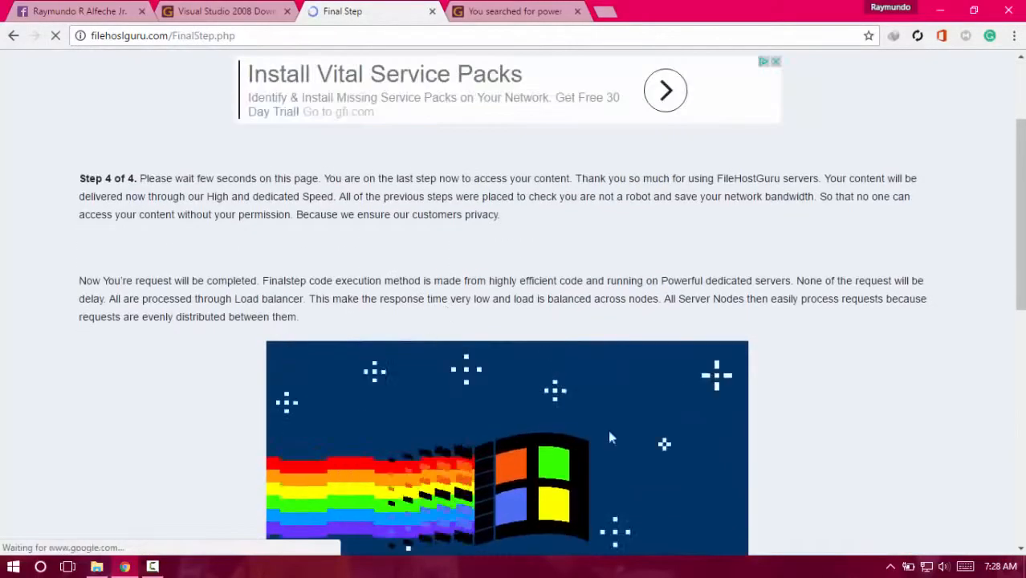
pyautogui.scroll(-3)
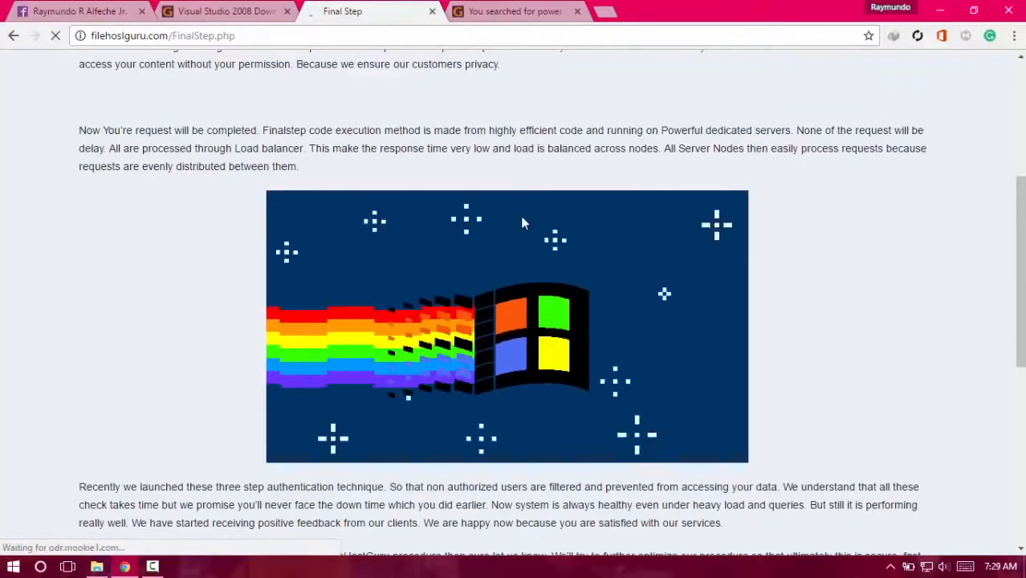
pyautogui.scroll(-3)
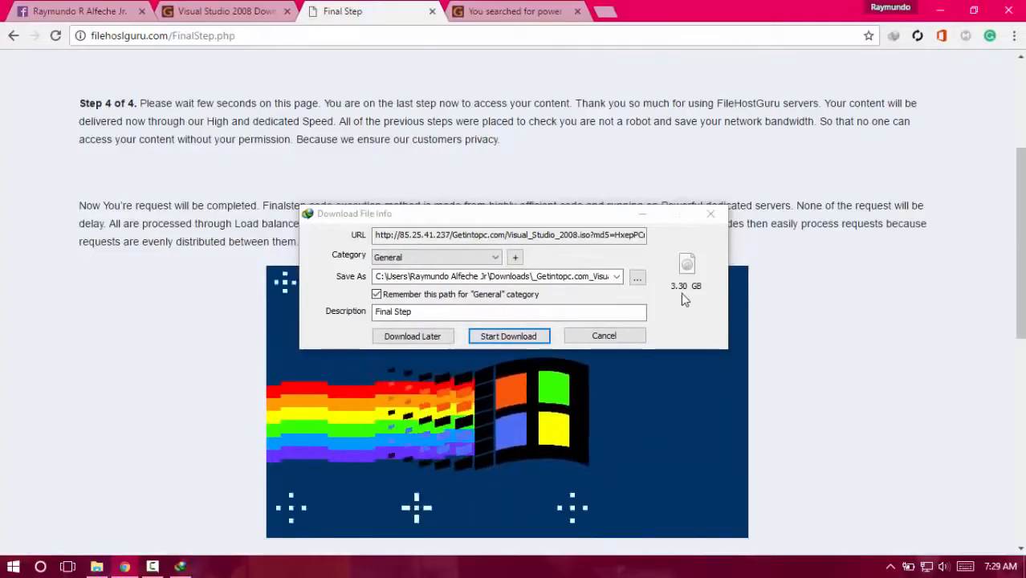
pyautogui.moveTo(714, 253)
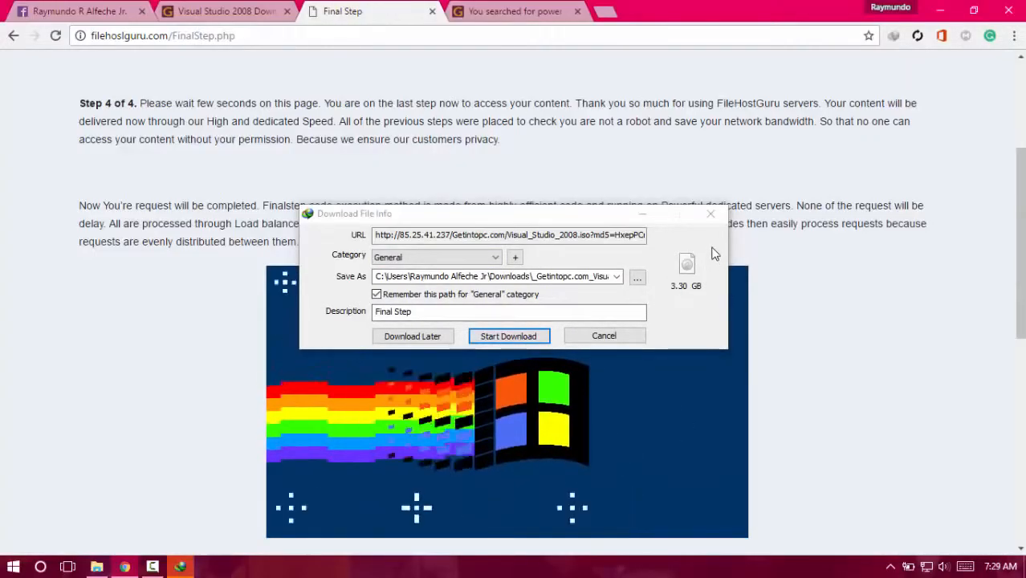
pyautogui.moveTo(707, 277)
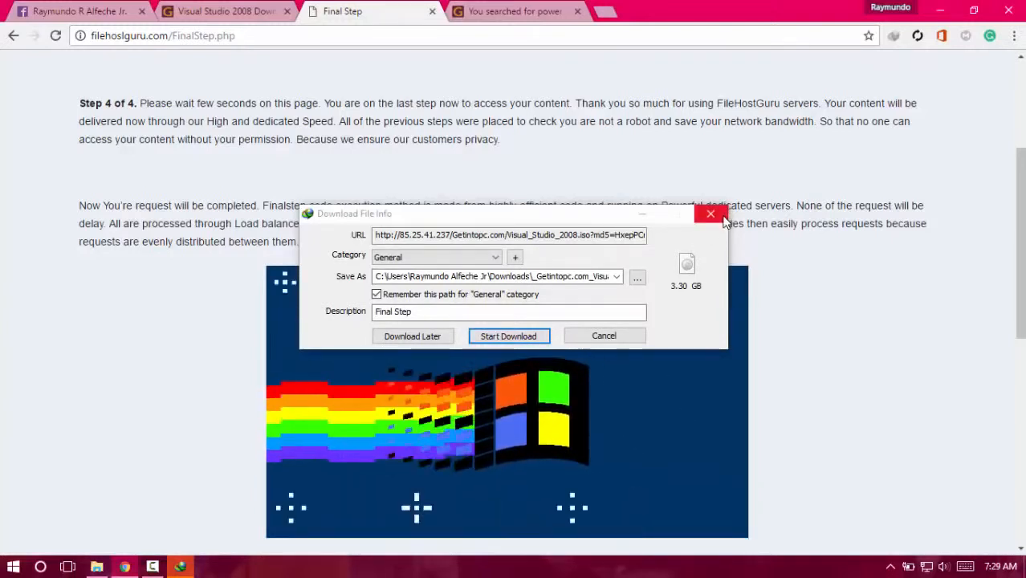
pyautogui.moveTo(710, 215)
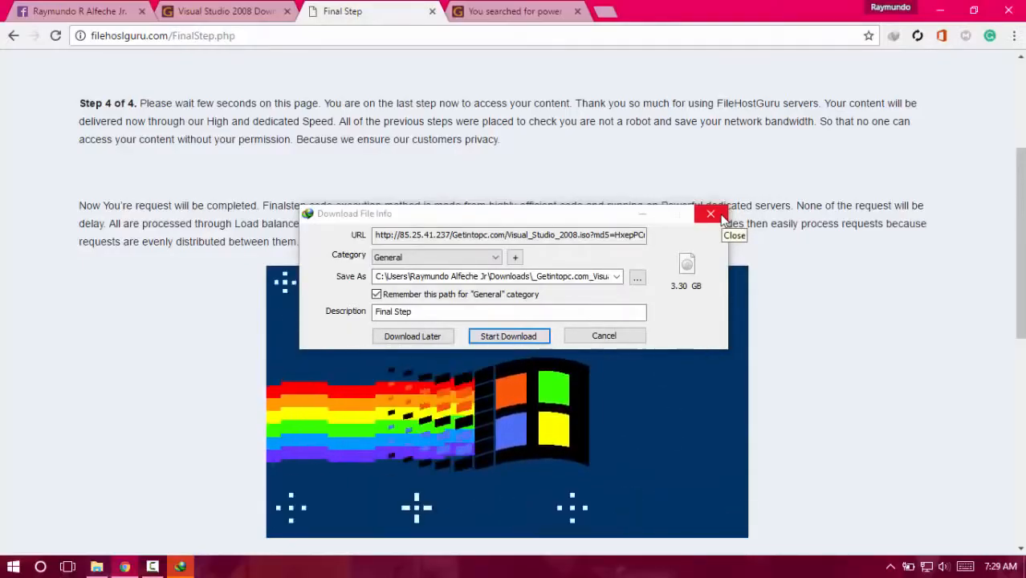
# - Dismiss the IDM prompt for the 3.30 GB Visual Studio 2008 ISO without downloading
pyautogui.click(96, 567)
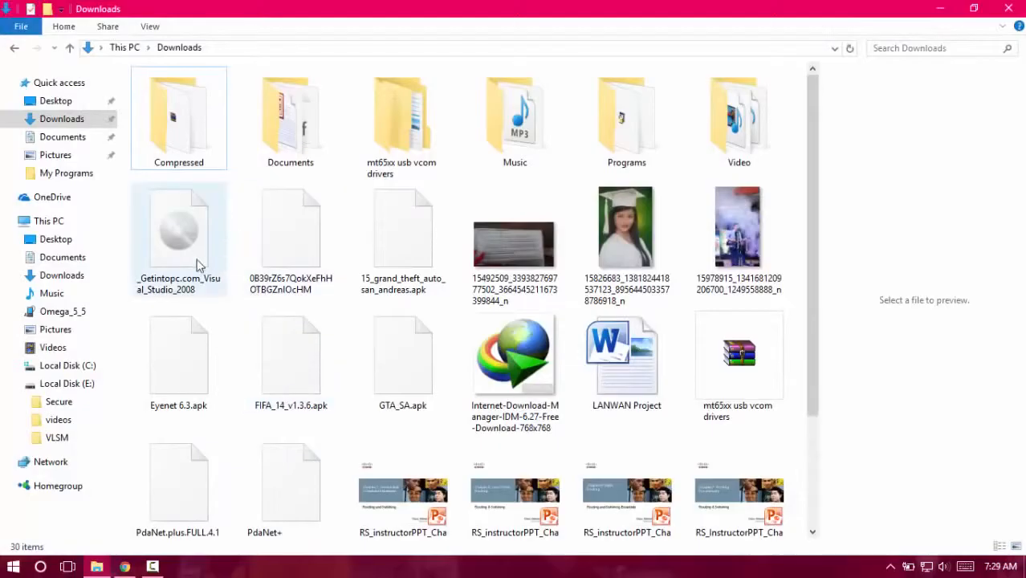
pyautogui.moveTo(180, 235)
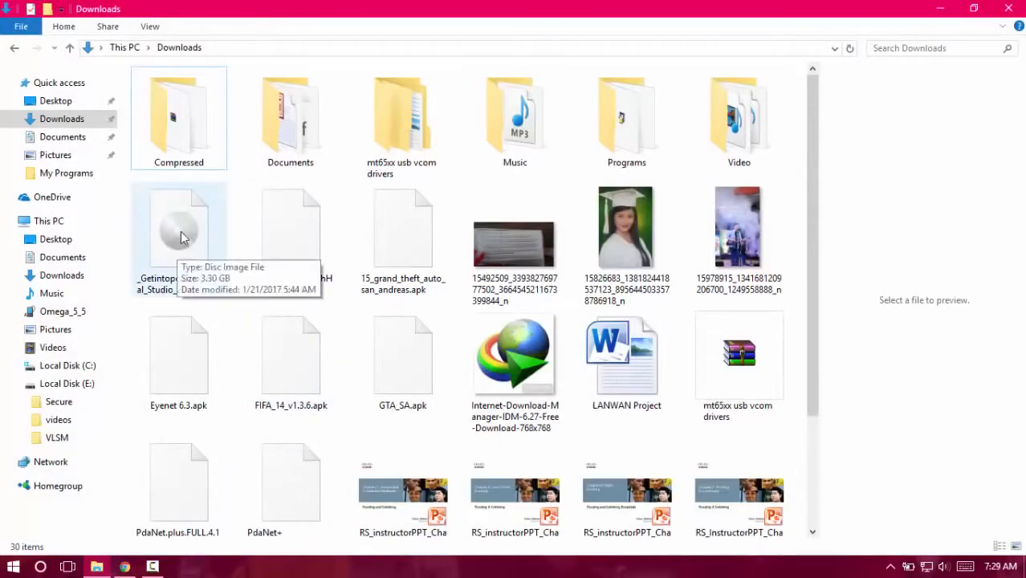
# - Mount the _Getintopc.com_Visual_Studio_2008 ISO from Downloads as DVD Drive (D:)
pyautogui.click(178, 229)
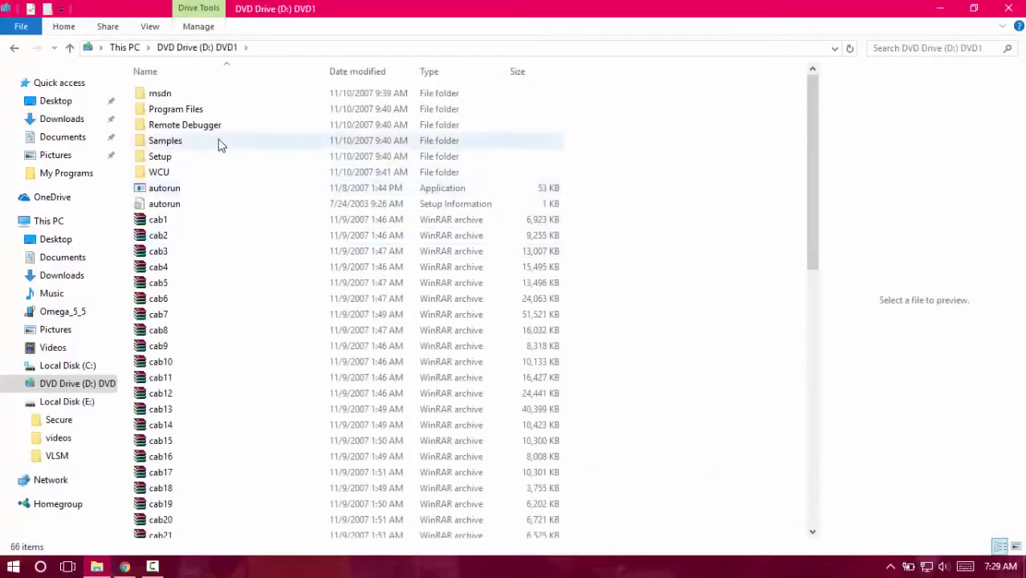
# - Run the setup application from the DVD Drive (D:) DVD1 listing
pyautogui.scroll(-3)
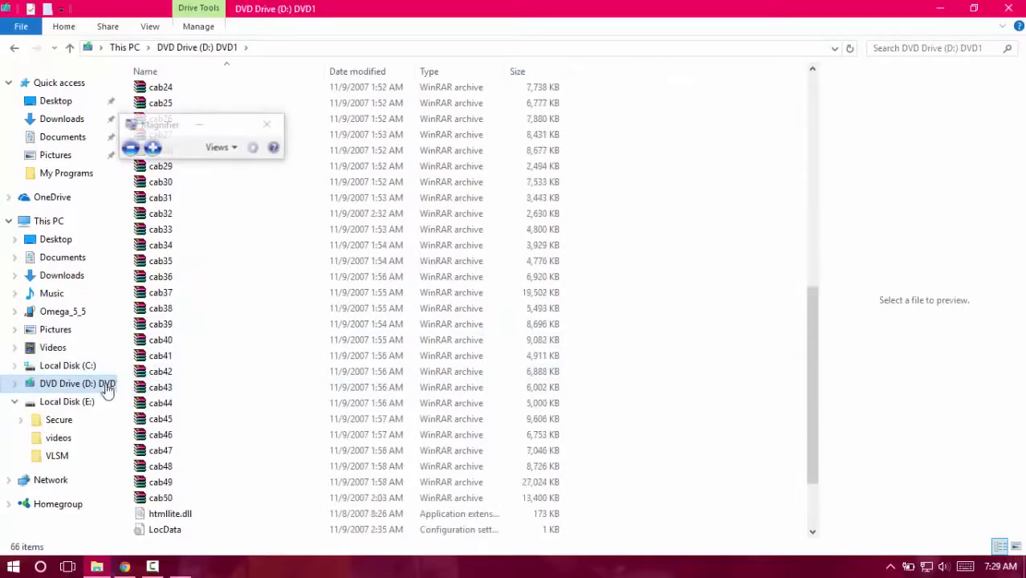
pyautogui.moveTo(257, 403)
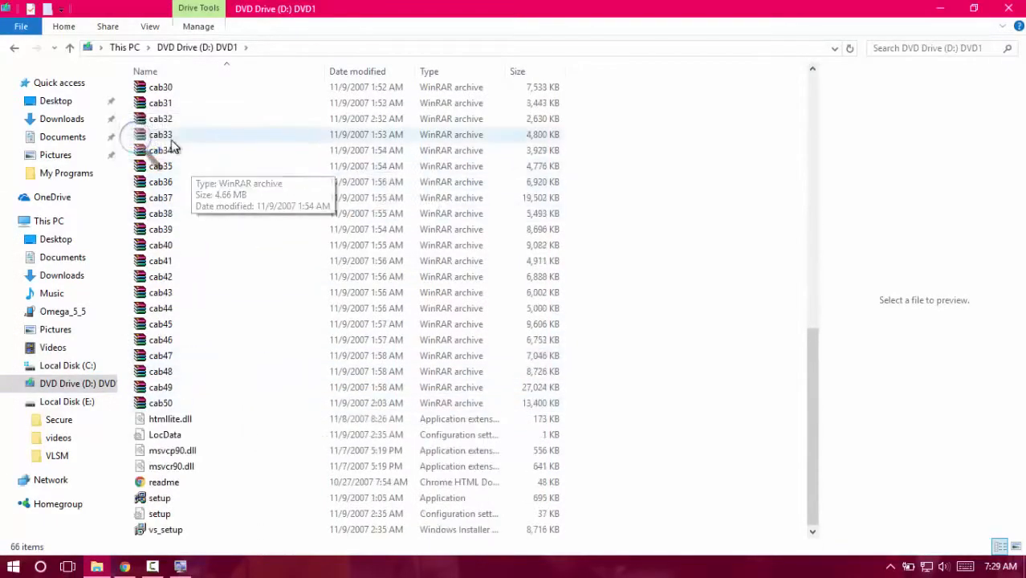
pyautogui.moveTo(257, 339)
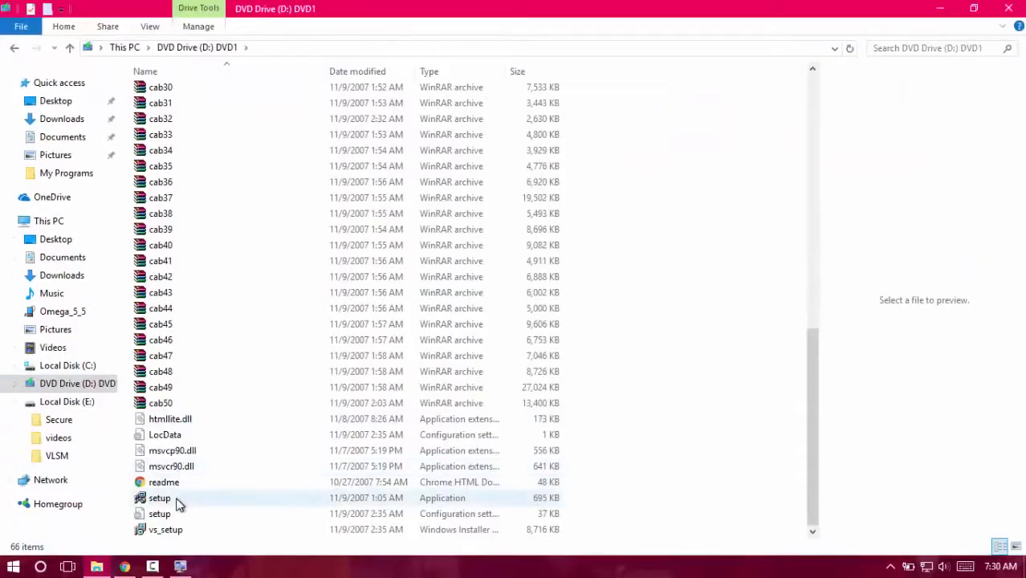
pyautogui.click(159, 498)
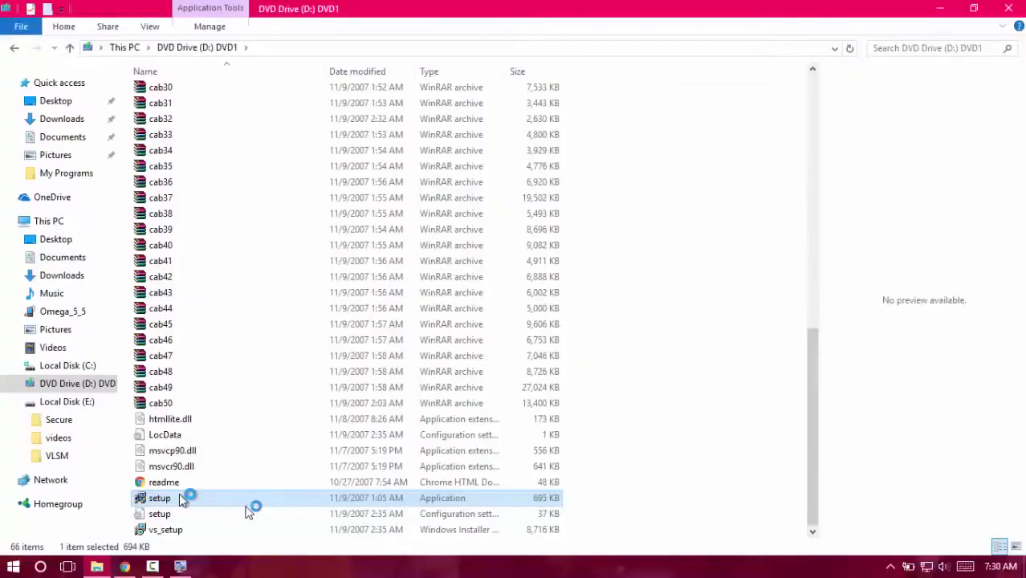
pyautogui.moveTo(426, 371)
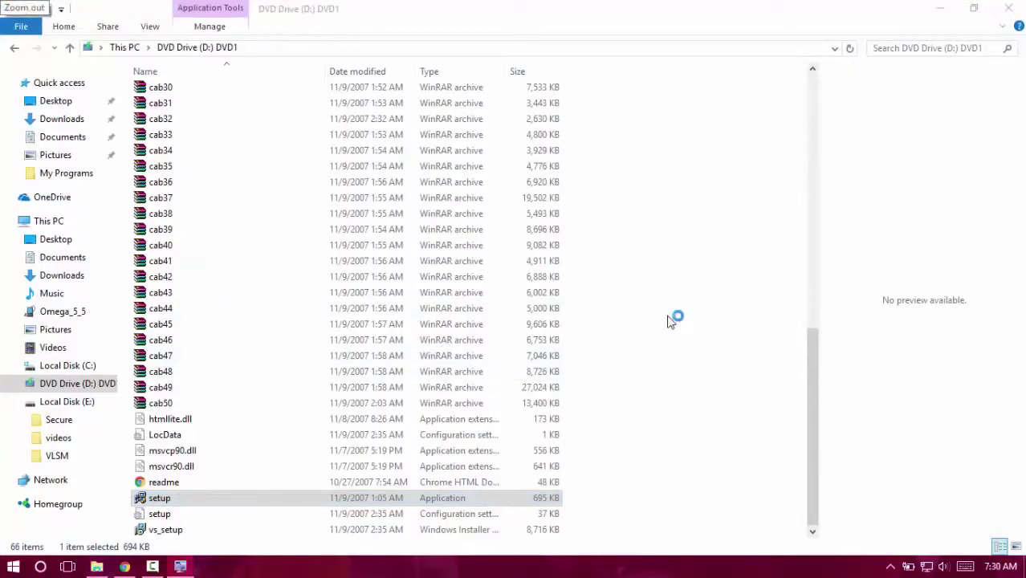
pyautogui.moveTo(566, 329)
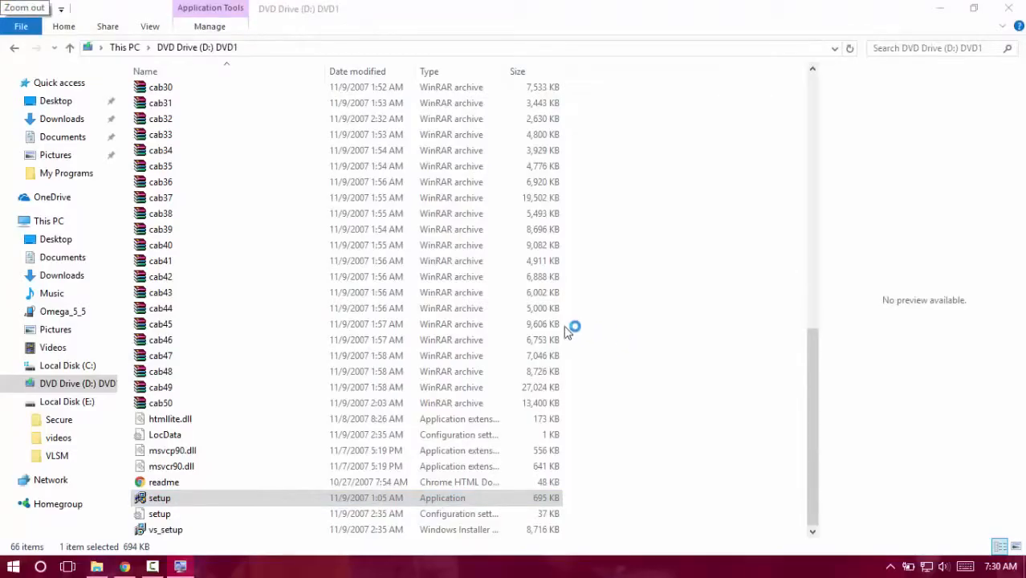
pyautogui.moveTo(636, 349)
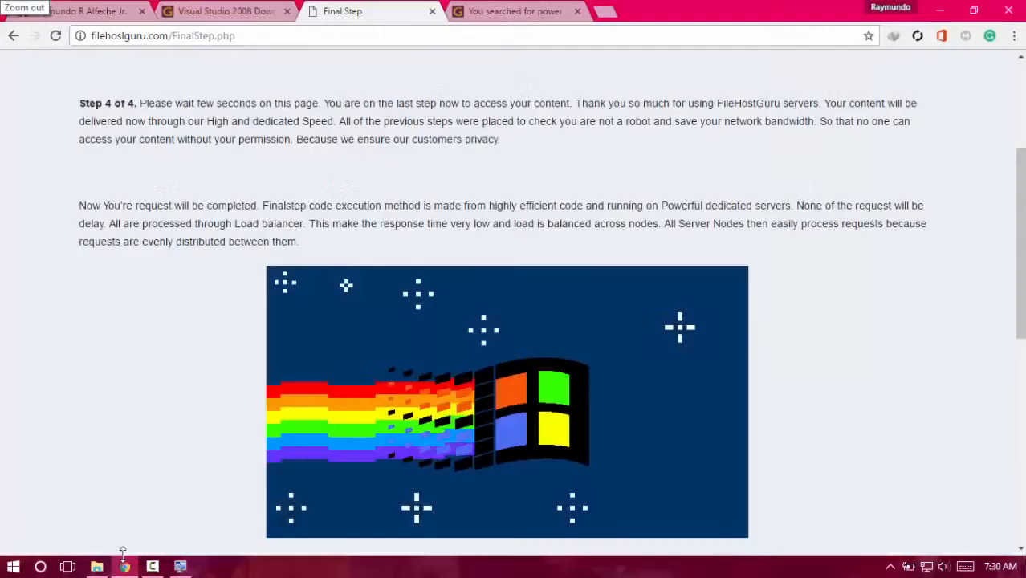
# - Close the power iso search results tab and the Final Step download tab in Chrome
pyautogui.click(514, 11)
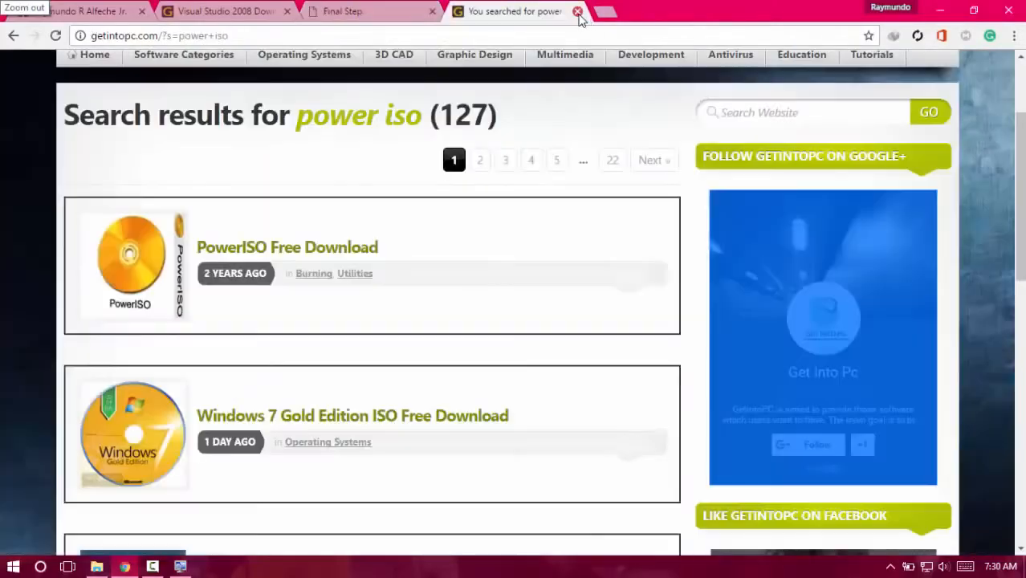
pyautogui.click(577, 11)
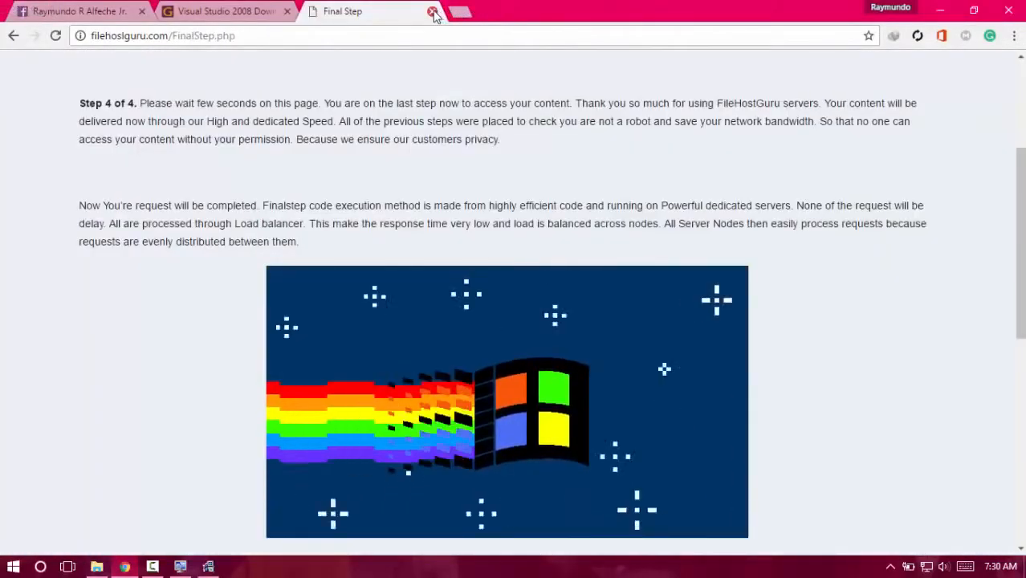
pyautogui.click(433, 11)
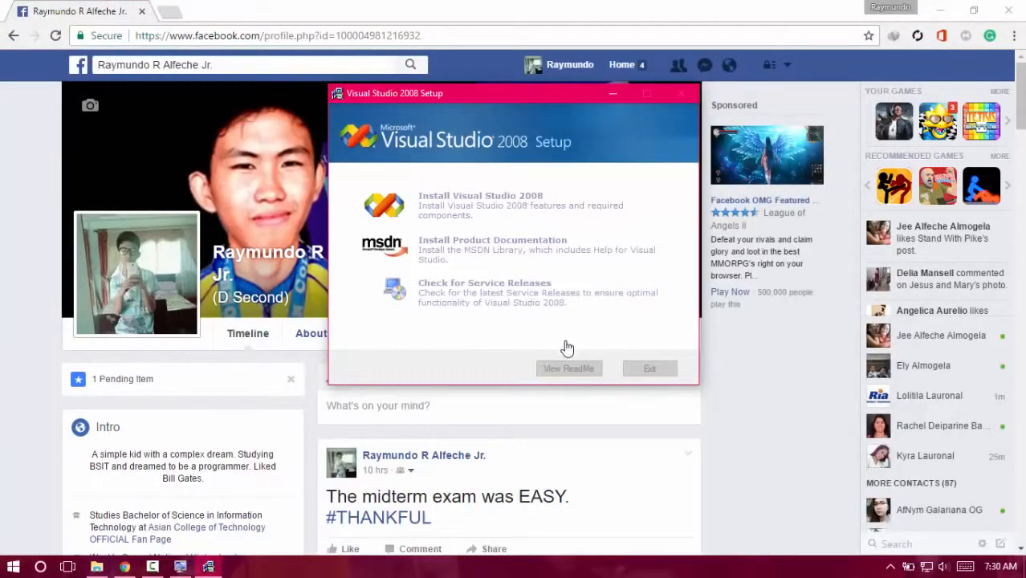
pyautogui.moveTo(557, 333)
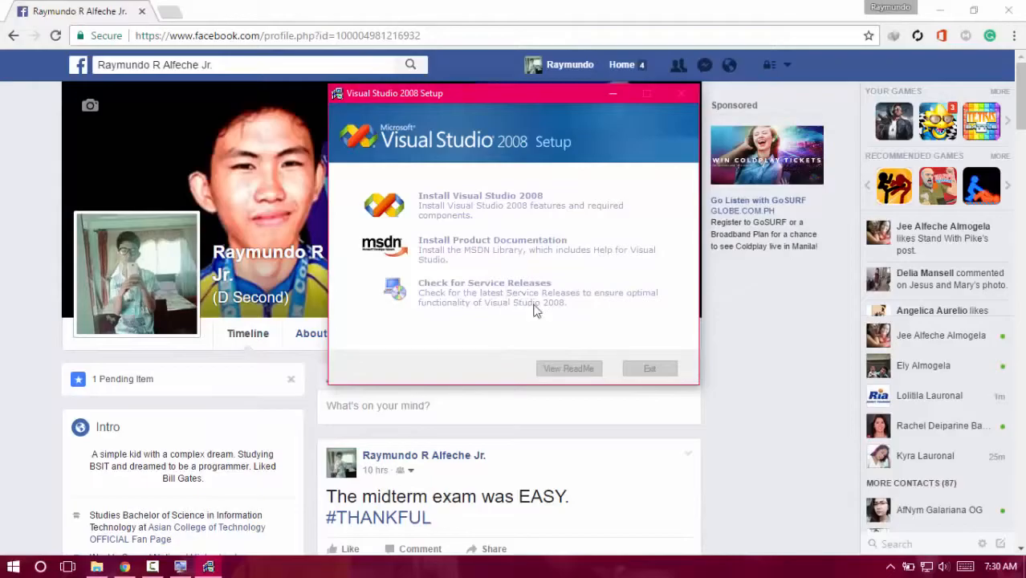
# - Start the Visual Studio 2008 installer and reach the license terms page
pyautogui.click(479, 195)
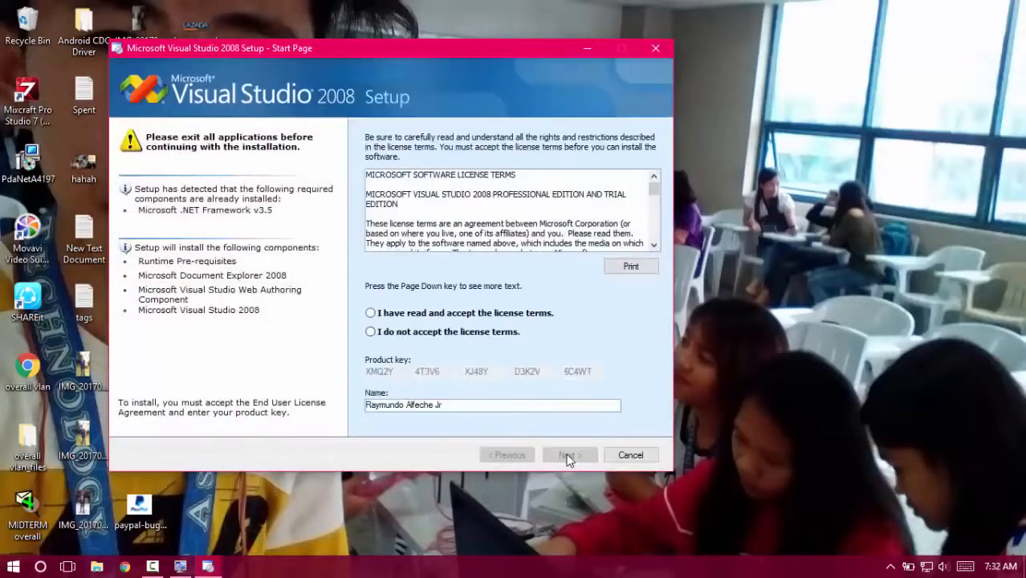
pyautogui.moveTo(470, 320)
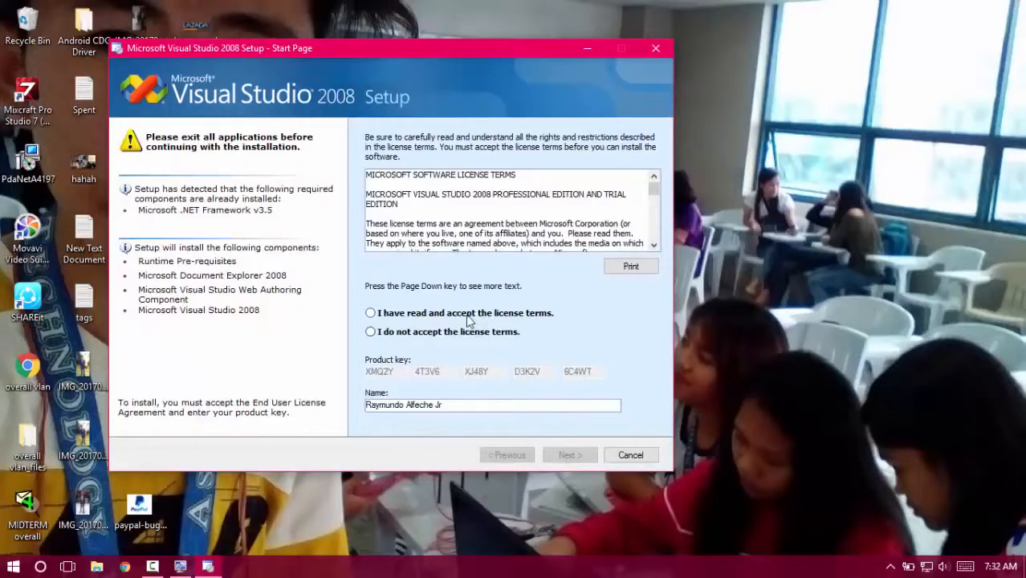
# - Accept the license terms and advance to the Options Page
pyautogui.click(370, 312)
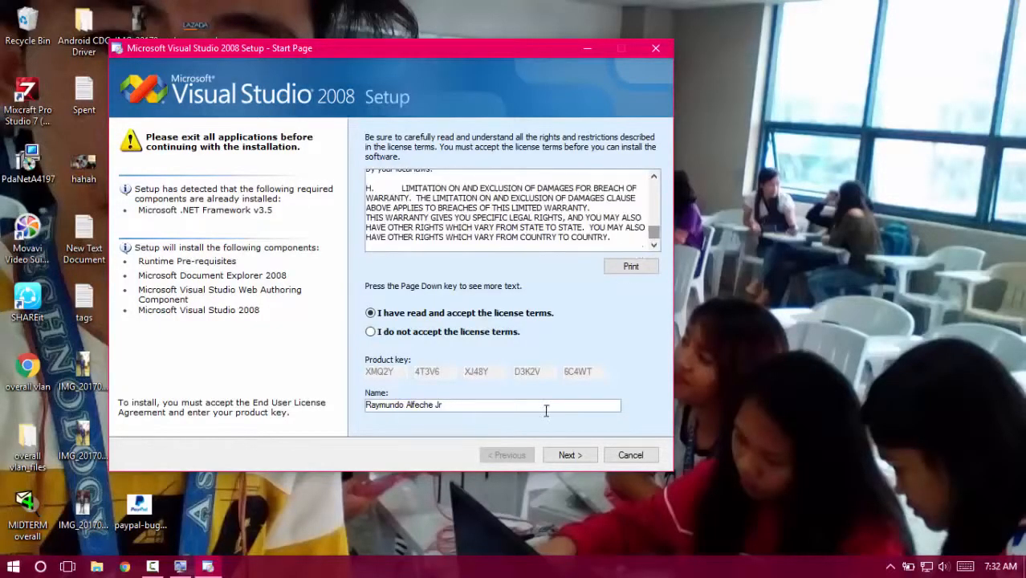
pyautogui.click(570, 455)
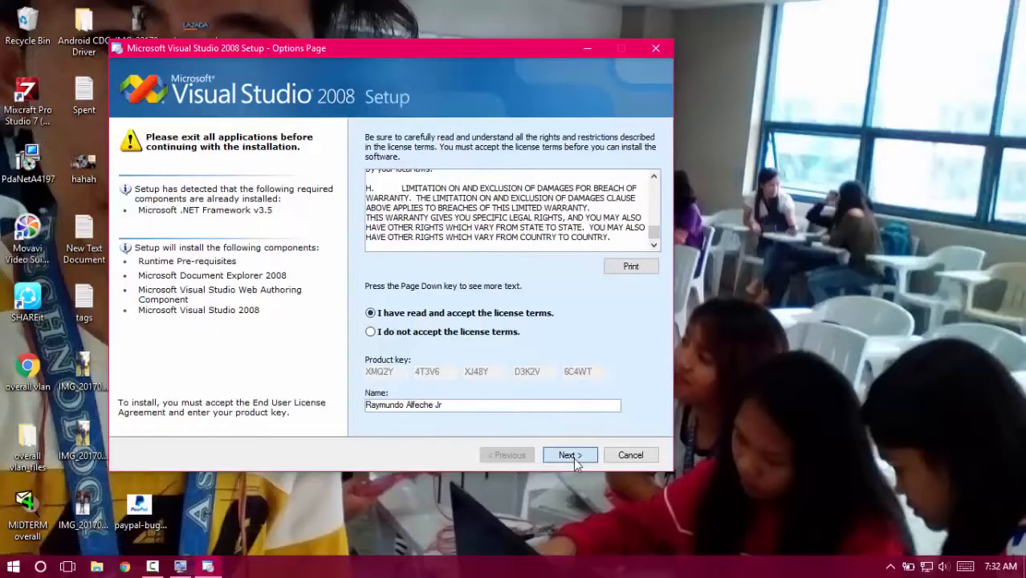
# - Install the Default feature set to the default path and wait until setup finishes
pyautogui.click(569, 454)
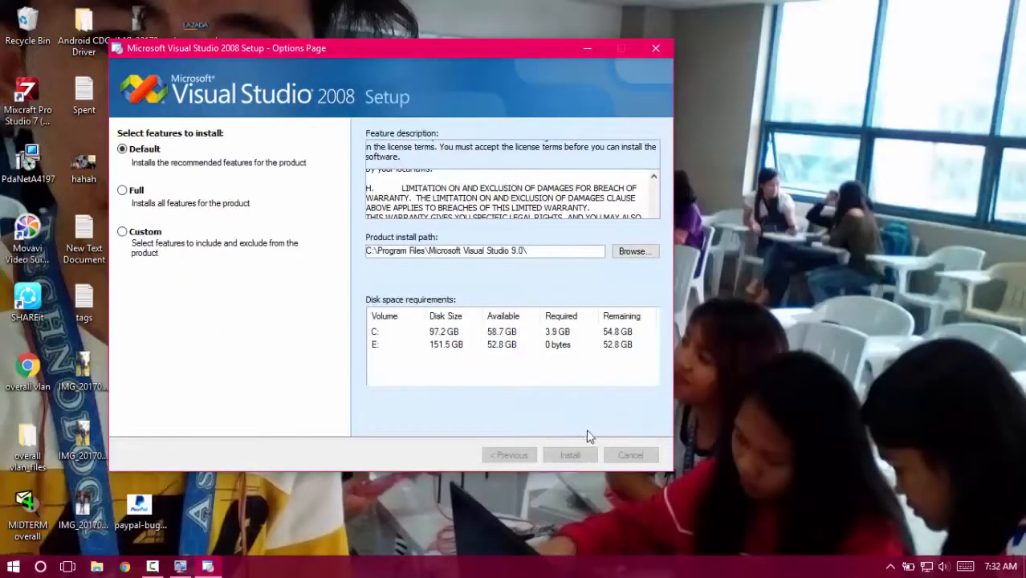
pyautogui.moveTo(458, 344)
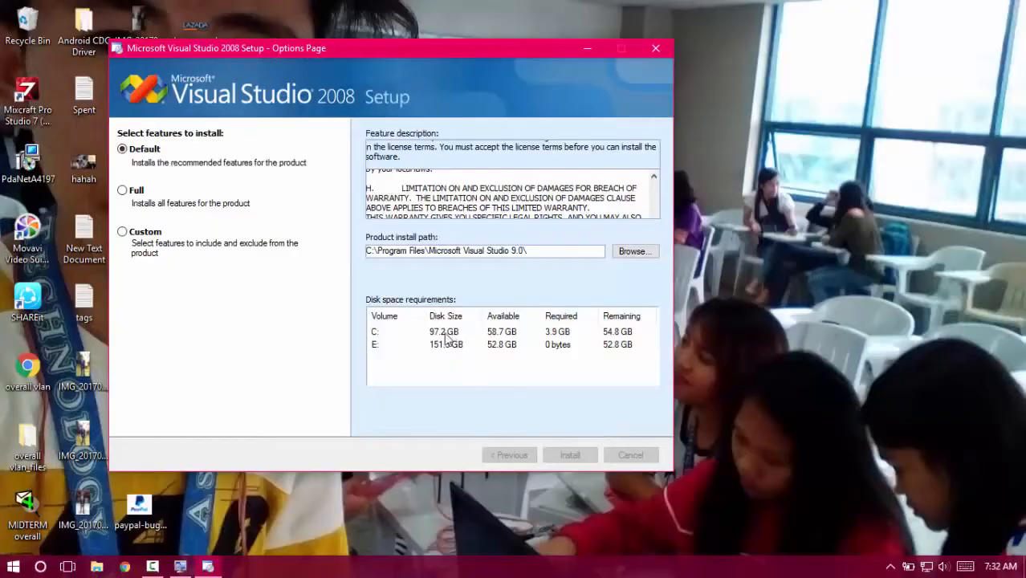
pyautogui.click(569, 455)
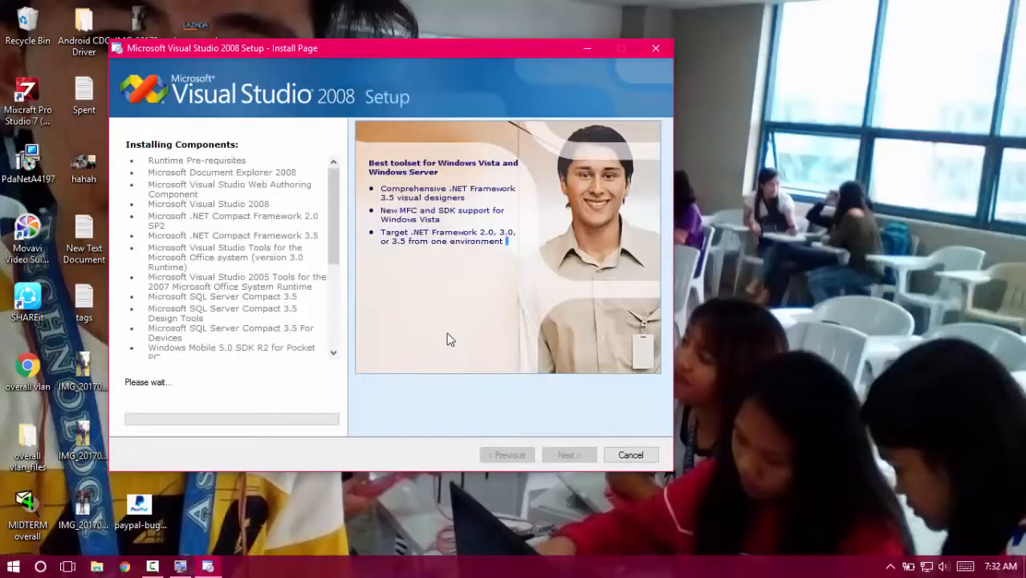
pyautogui.moveTo(460, 336)
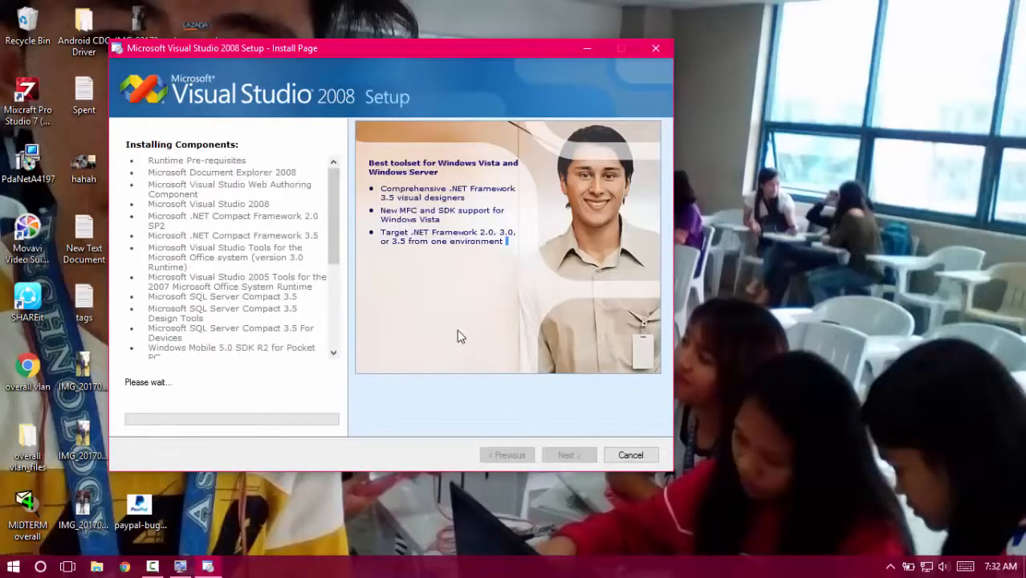
pyautogui.moveTo(288, 440)
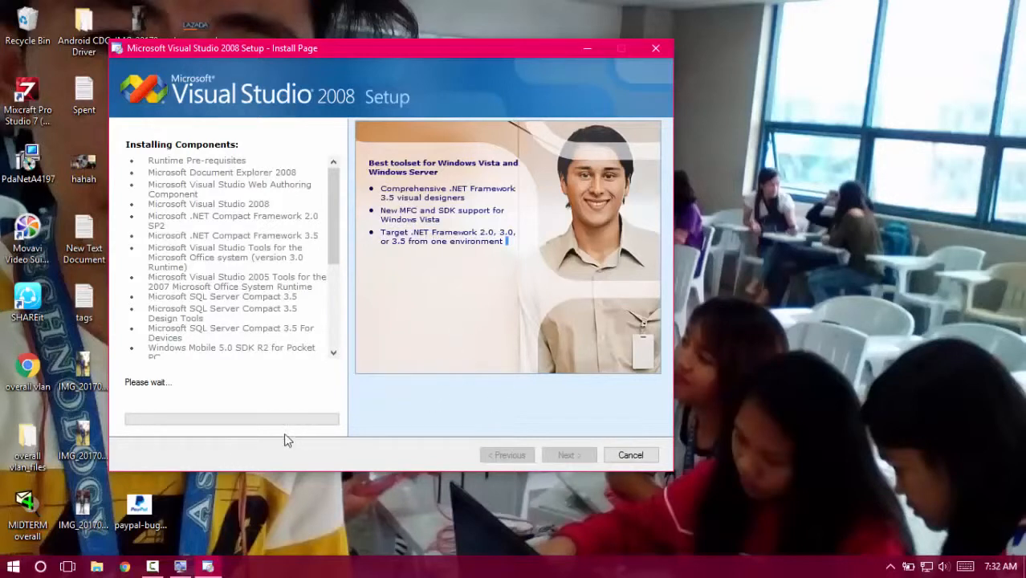
pyautogui.moveTo(332, 412)
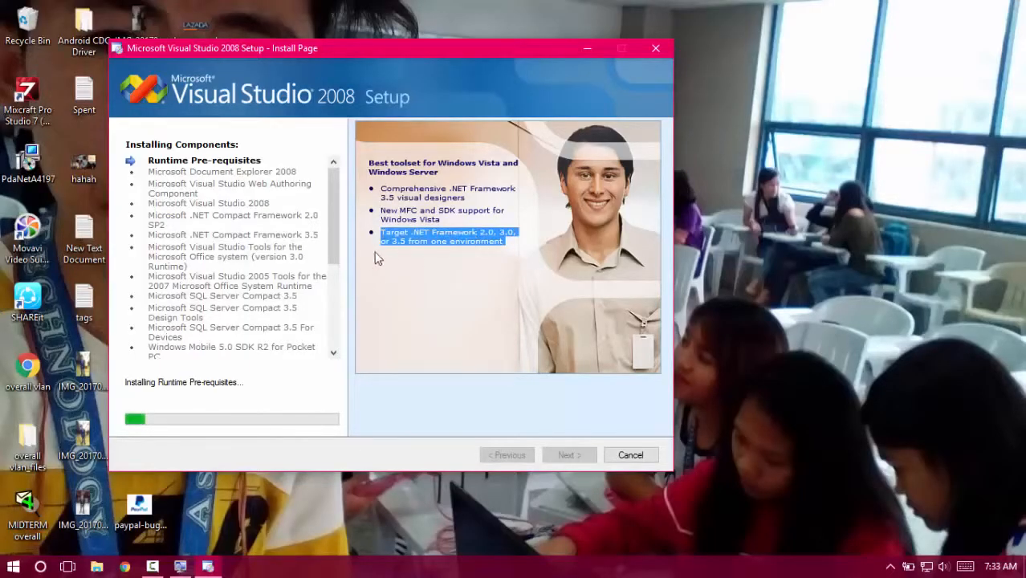
pyautogui.moveTo(392, 257)
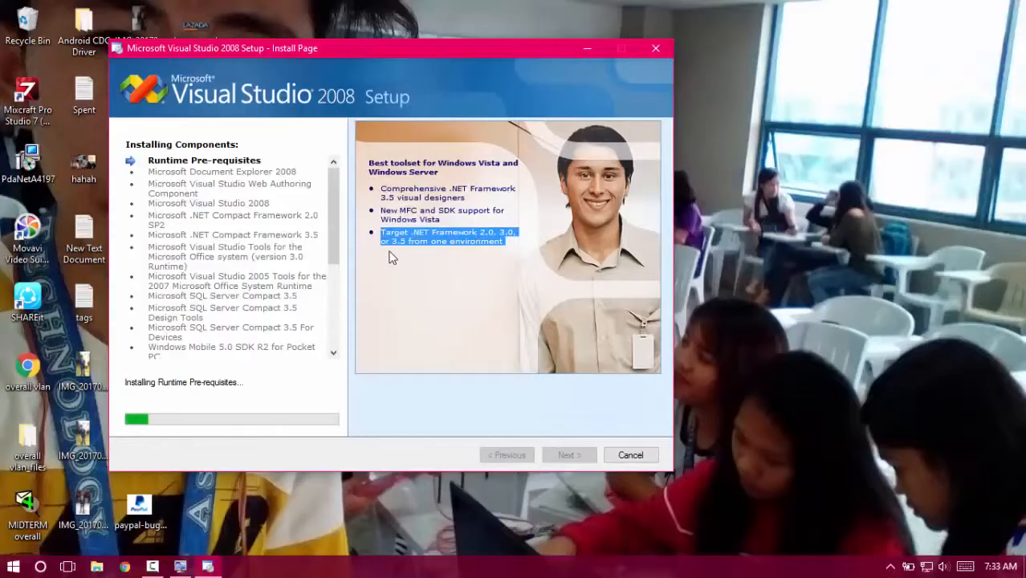
pyautogui.moveTo(406, 215)
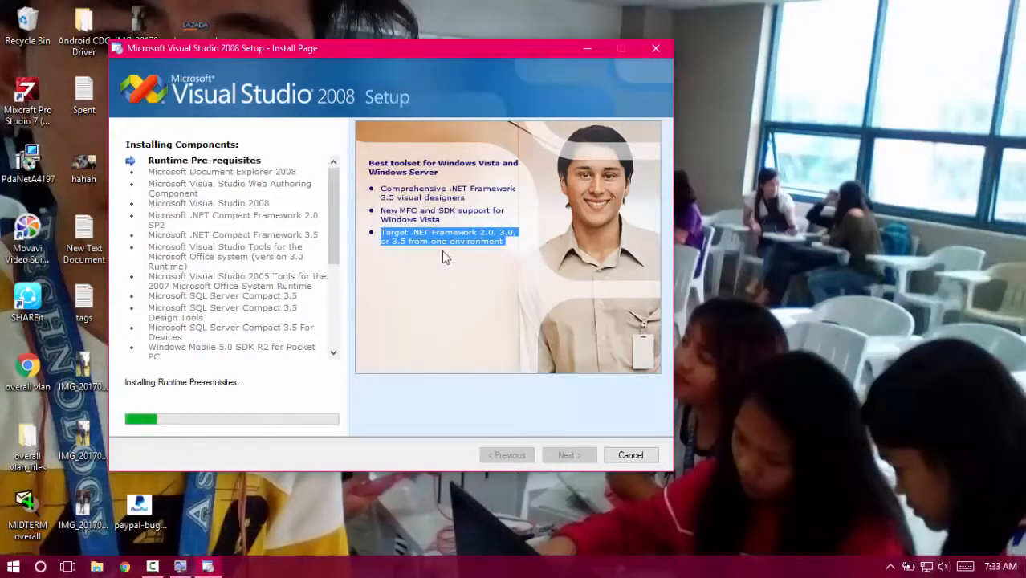
pyautogui.scroll(-3)
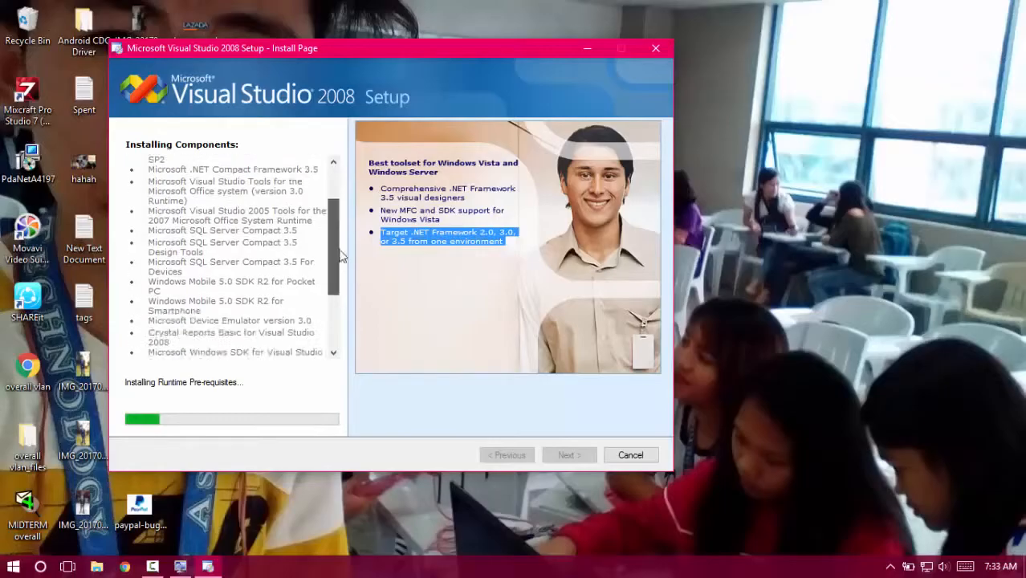
pyautogui.scroll(3)
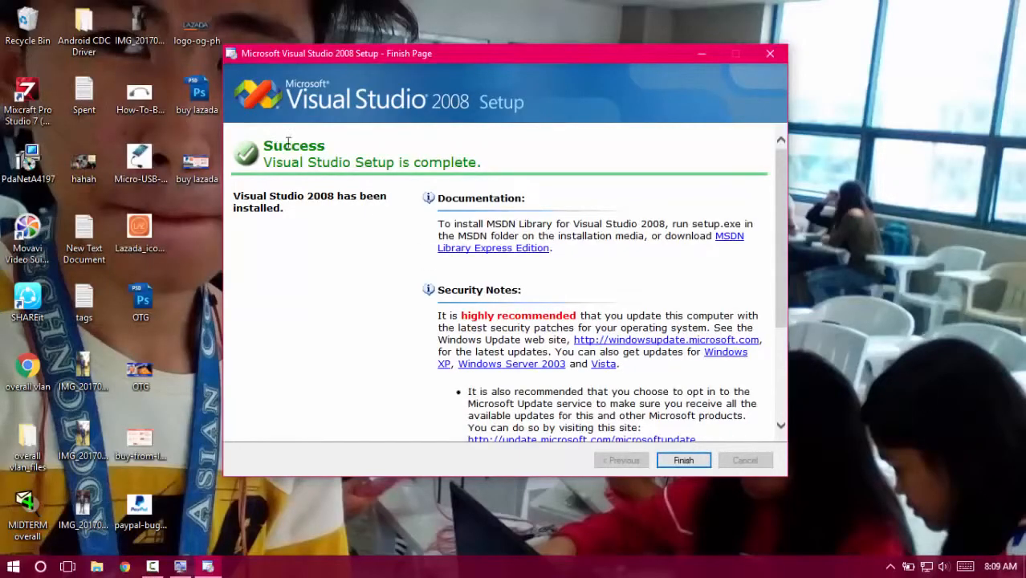
pyautogui.moveTo(423, 179)
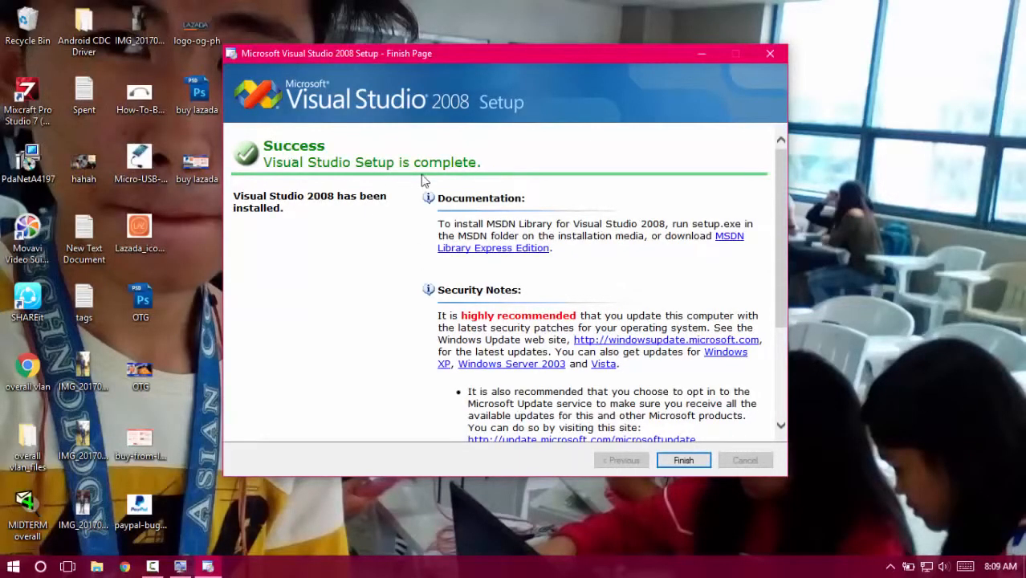
pyautogui.moveTo(683, 460)
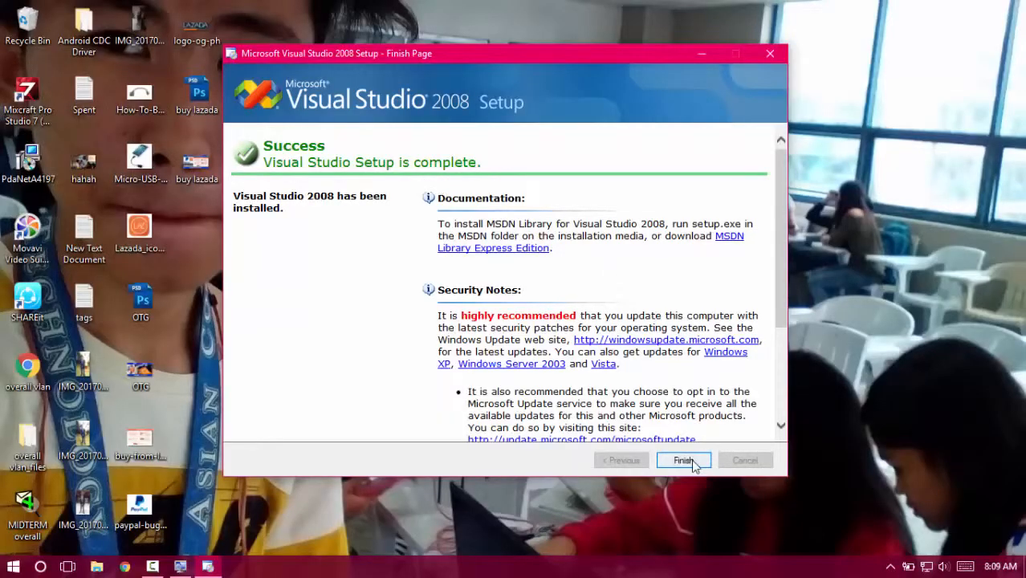
# - Dismiss the Finish Page so only the desktop remains visible
pyautogui.click(682, 460)
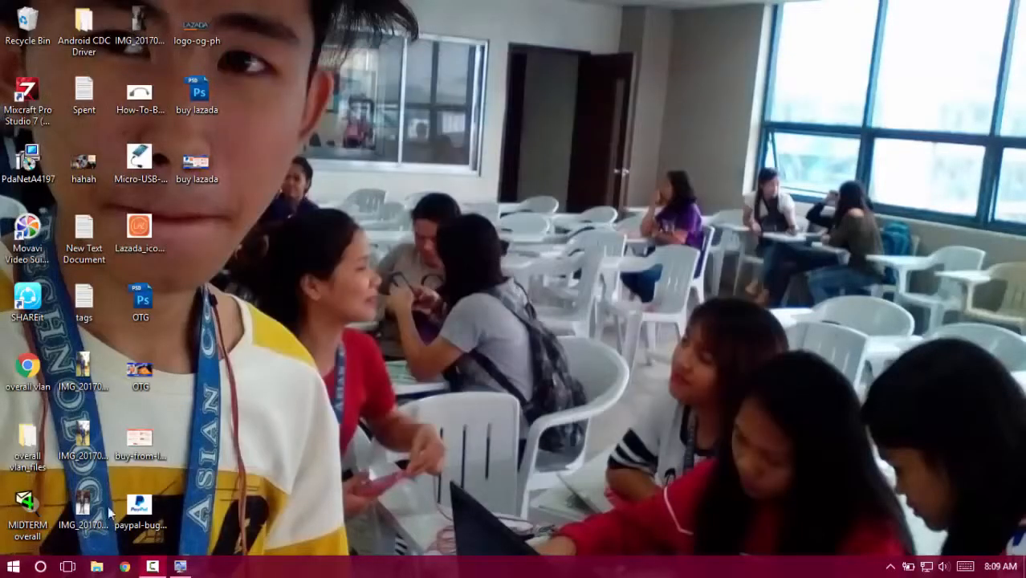
# - Find and expand the Microsoft Visual Studio 2008 group in the Start menu's program list
pyautogui.click(12, 566)
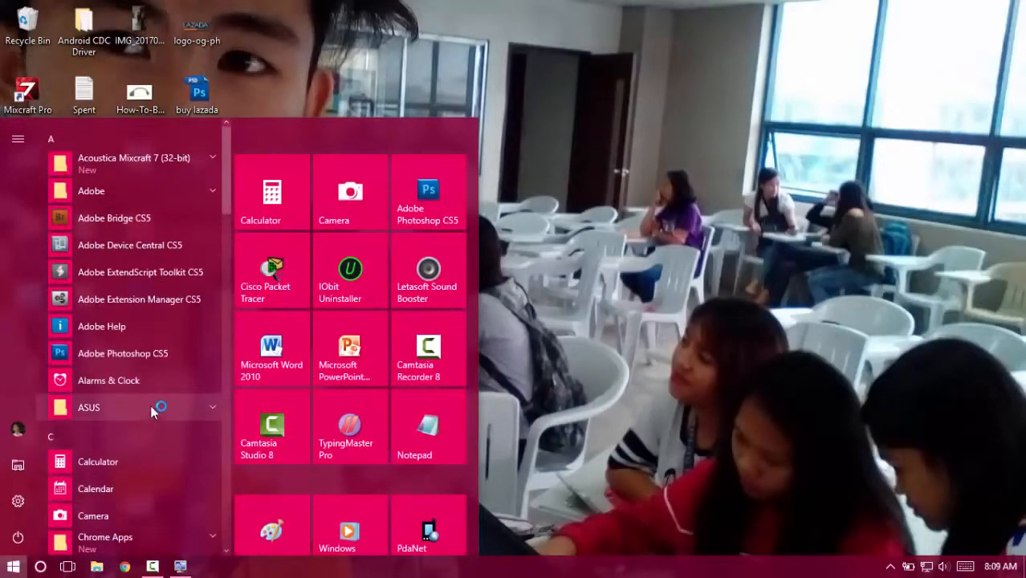
pyautogui.scroll(-3)
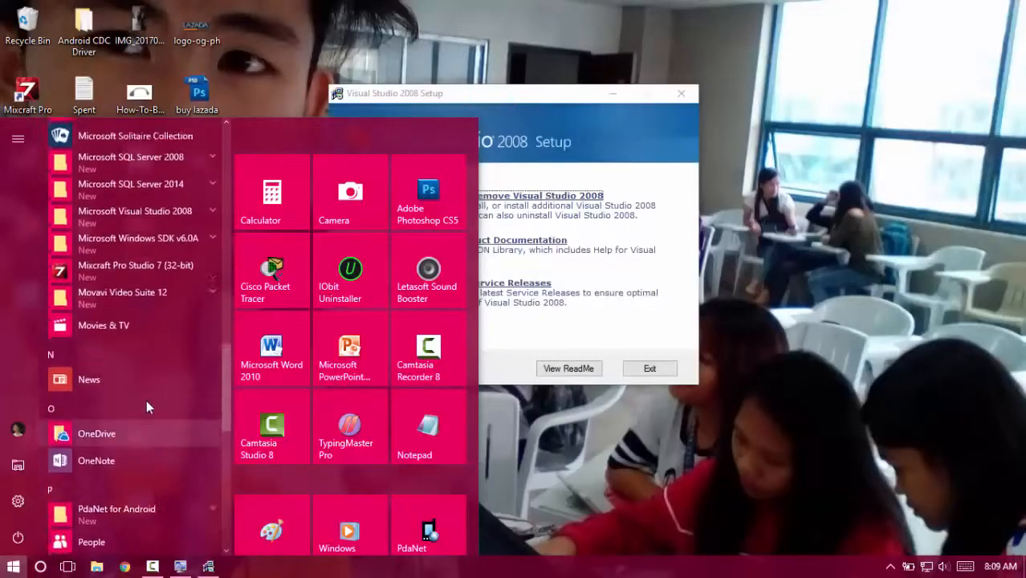
pyautogui.scroll(3)
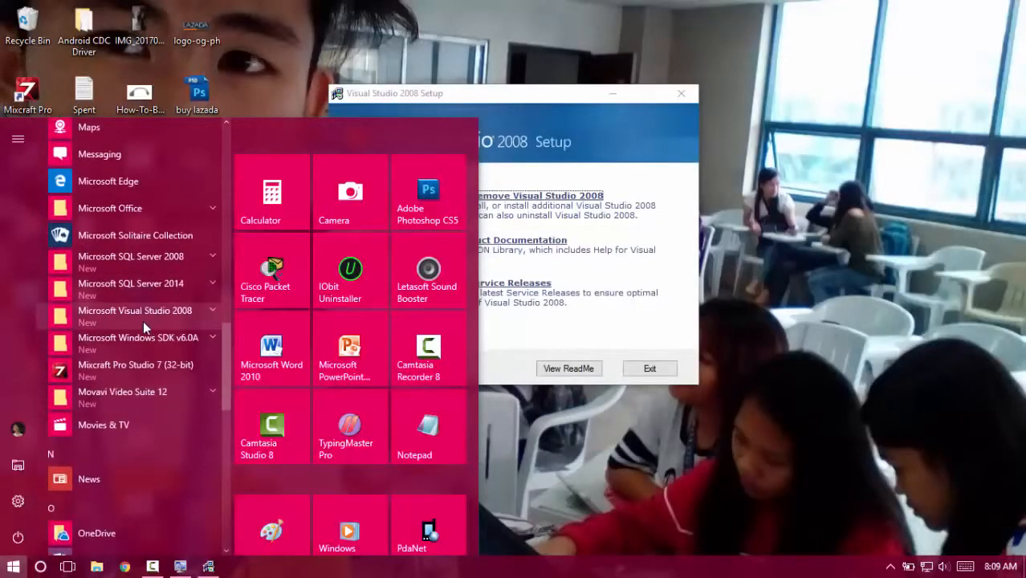
pyautogui.moveTo(139, 337)
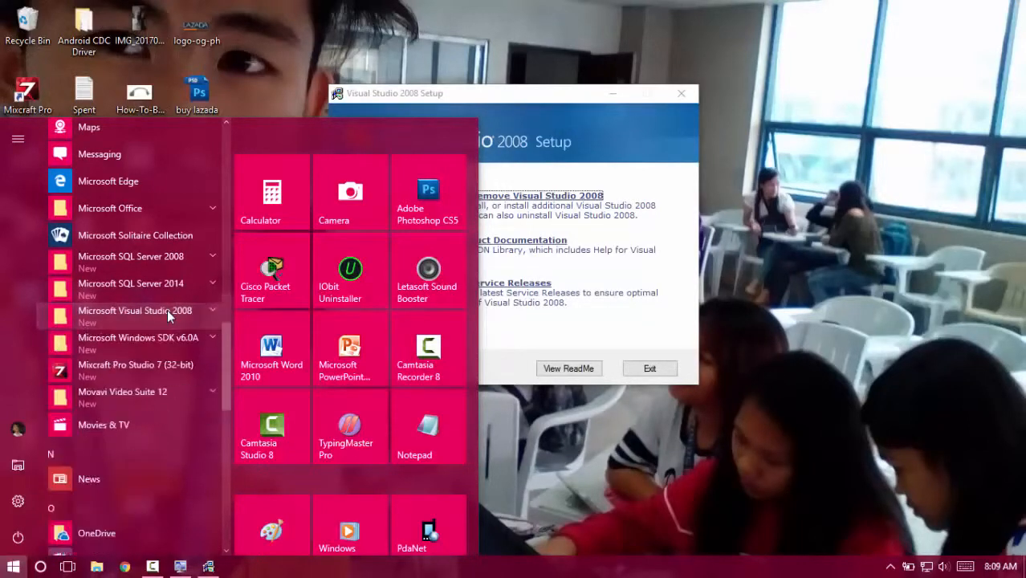
pyautogui.click(134, 310)
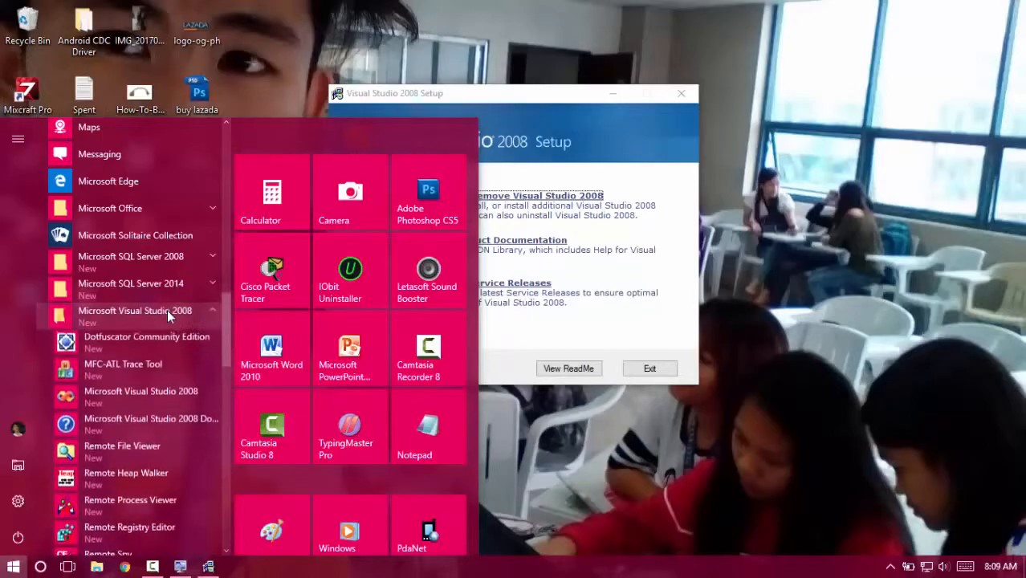
pyautogui.scroll(-3)
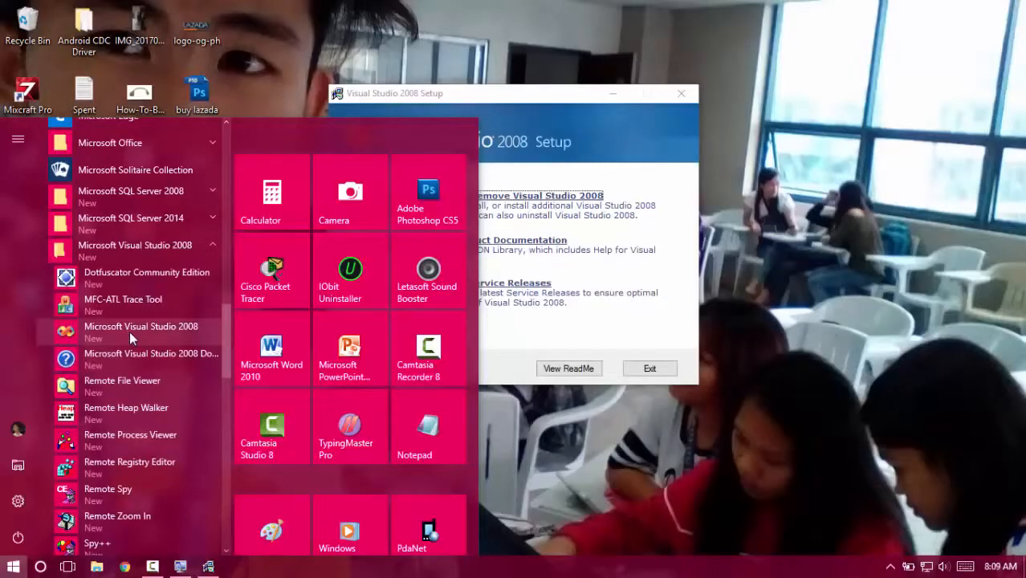
pyautogui.rightClick(140, 332)
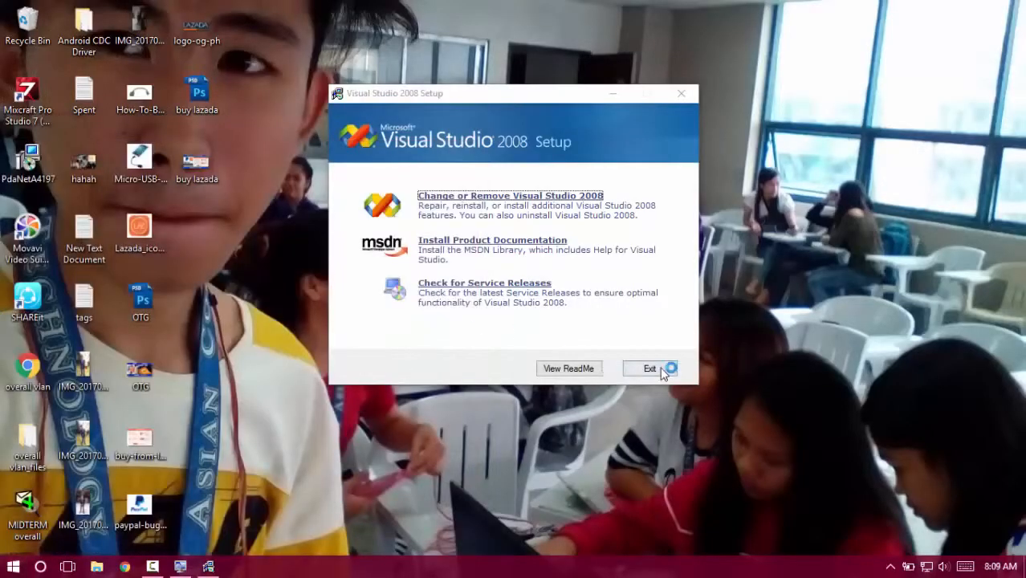
# - Exit the Visual Studio 2008 Setup launcher
pyautogui.click(650, 369)
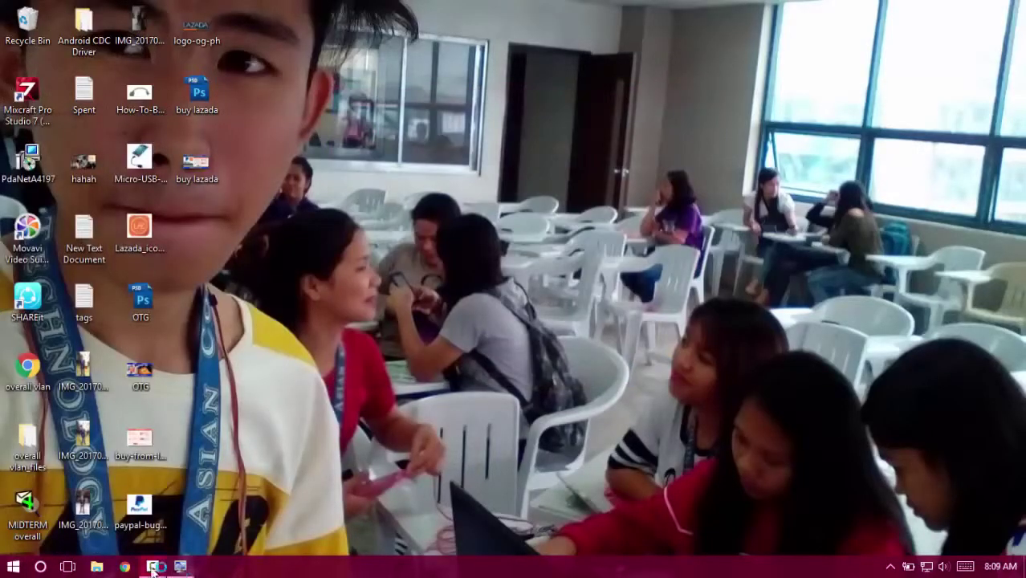
# - Launch Microsoft Visual Studio 2008 from the Start menu for its first run
pyautogui.click(12, 567)
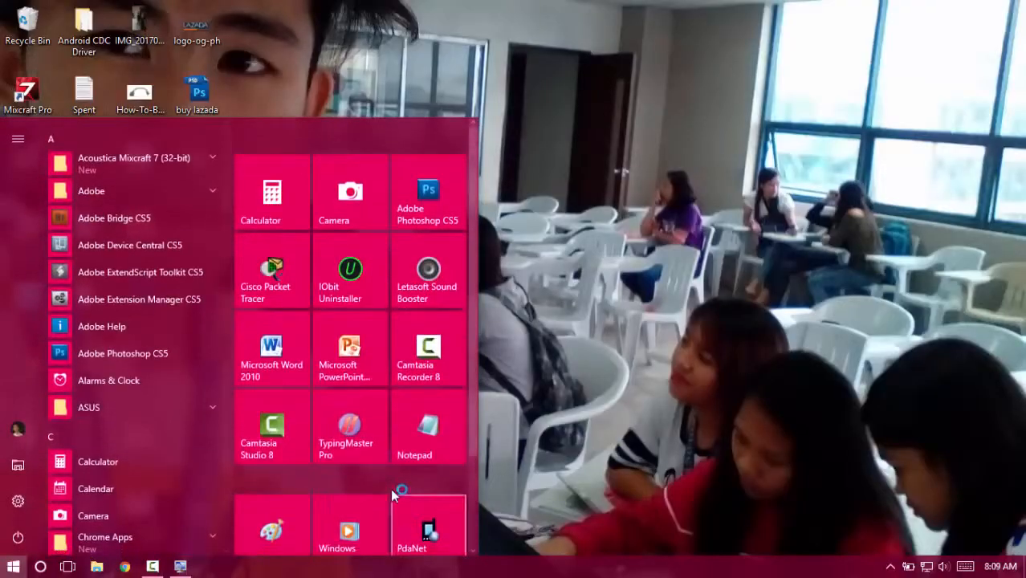
pyautogui.scroll(-3)
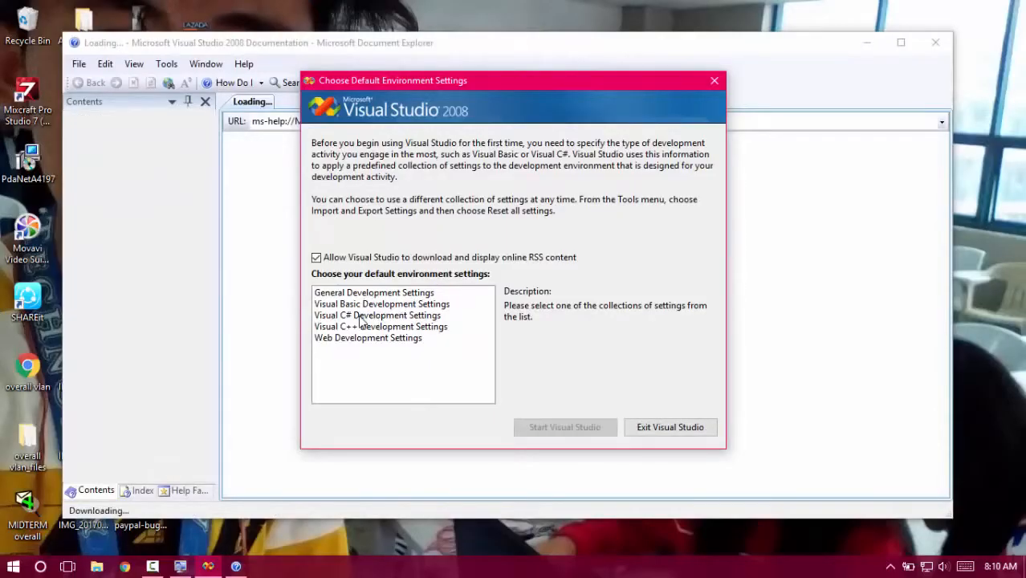
# - Choose Visual C# Development Settings and start Visual Studio to its Start Page
pyautogui.click(377, 315)
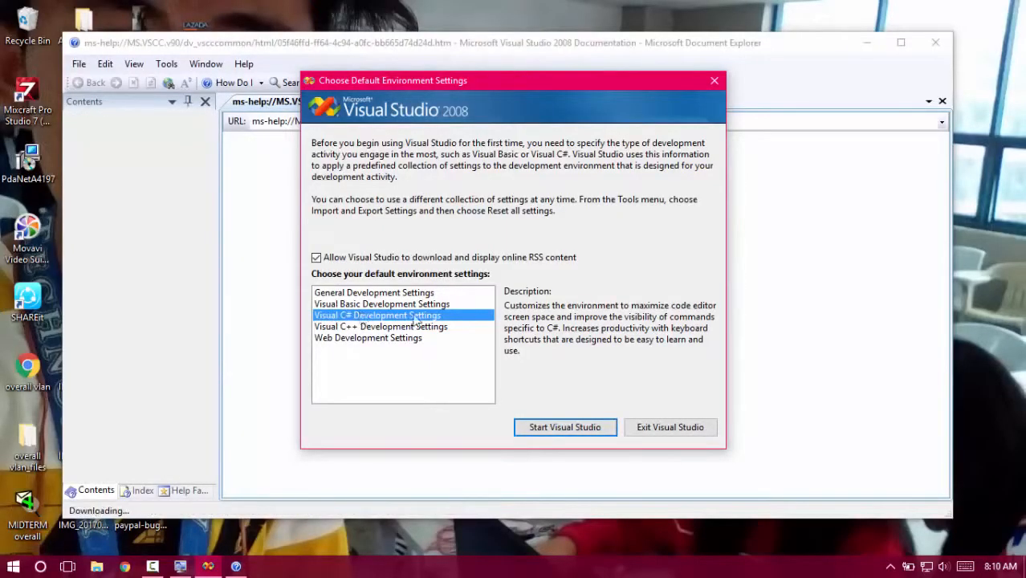
pyautogui.click(564, 427)
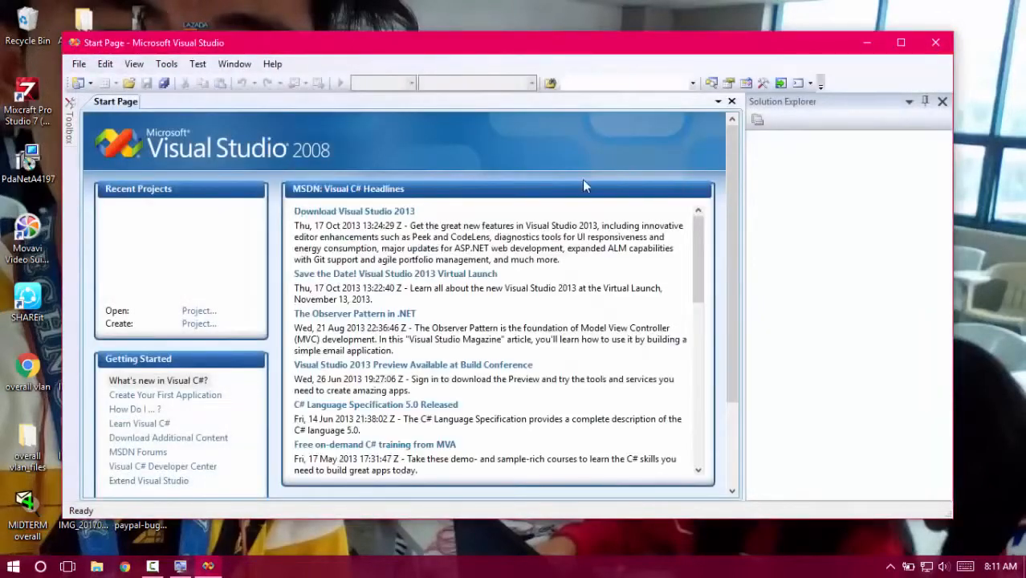
# - Maximize the Visual Studio window showing the Start Page
pyautogui.click(900, 42)
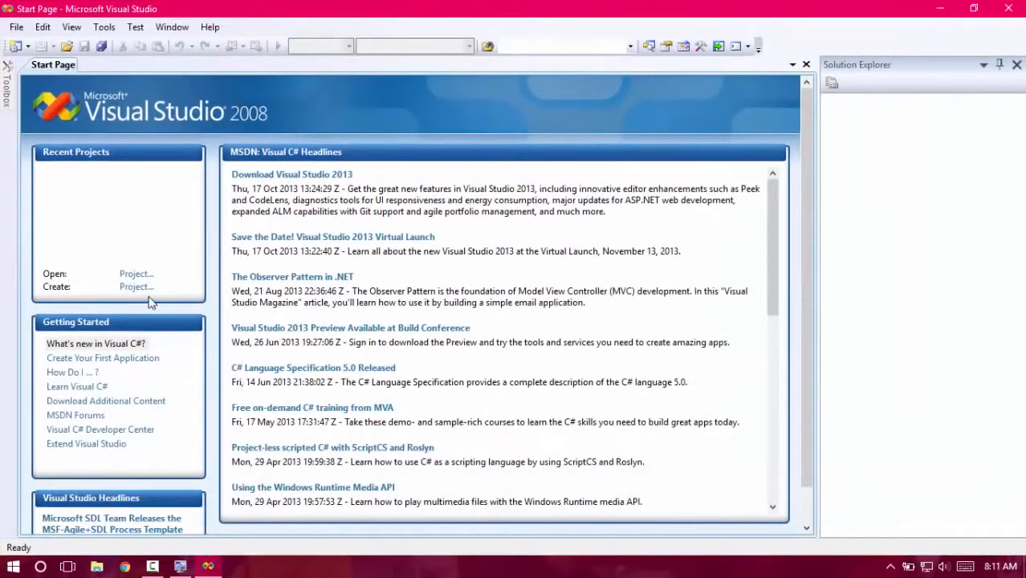
pyautogui.moveTo(858, 276)
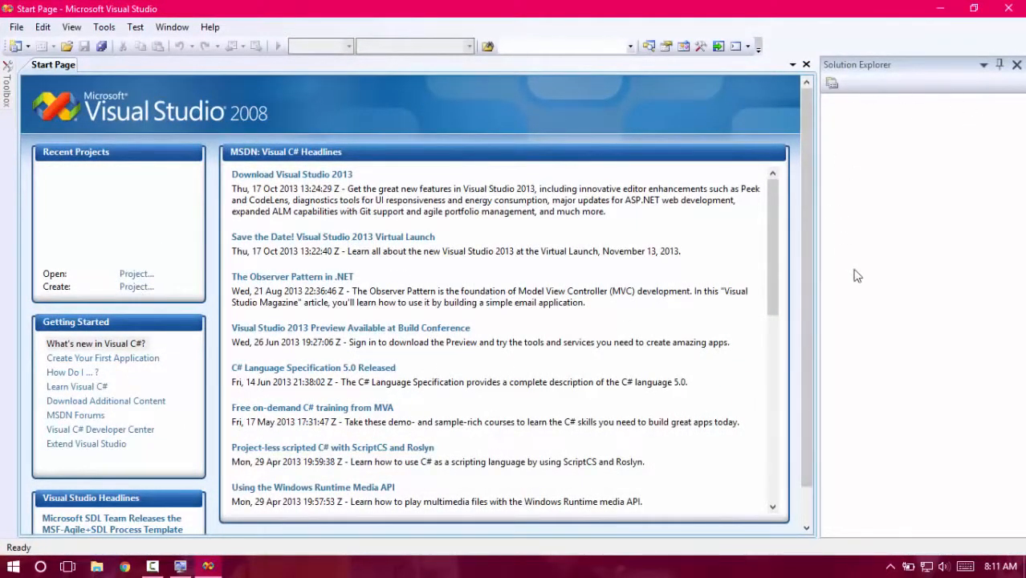
pyautogui.moveTo(179, 271)
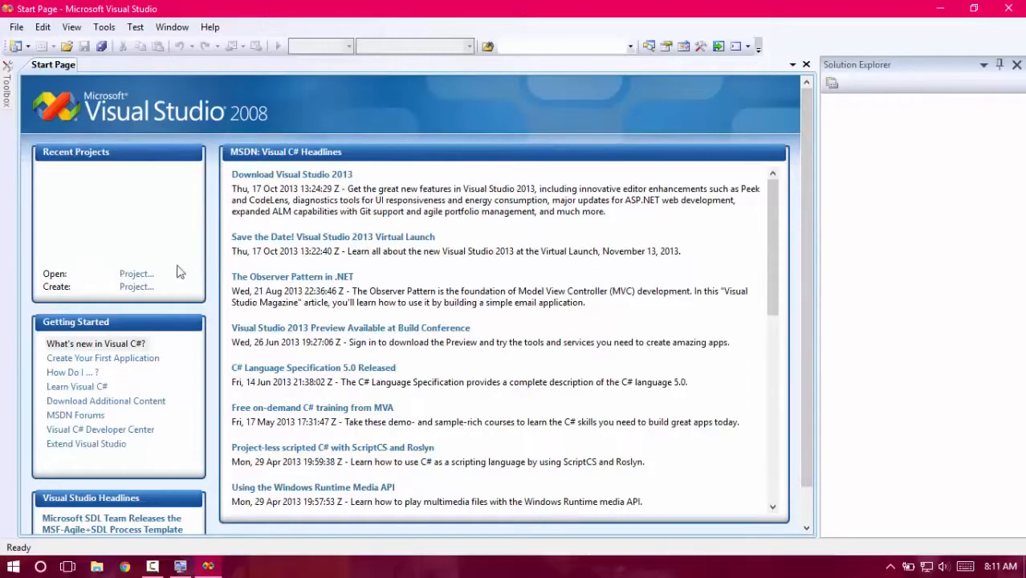
pyautogui.moveTo(211, 240)
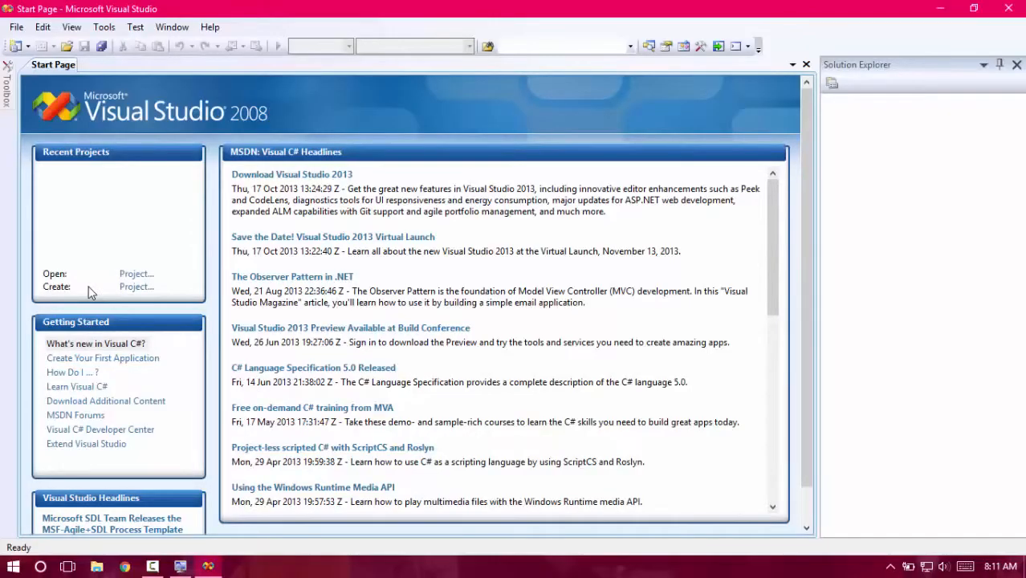
pyautogui.moveTo(239, 363)
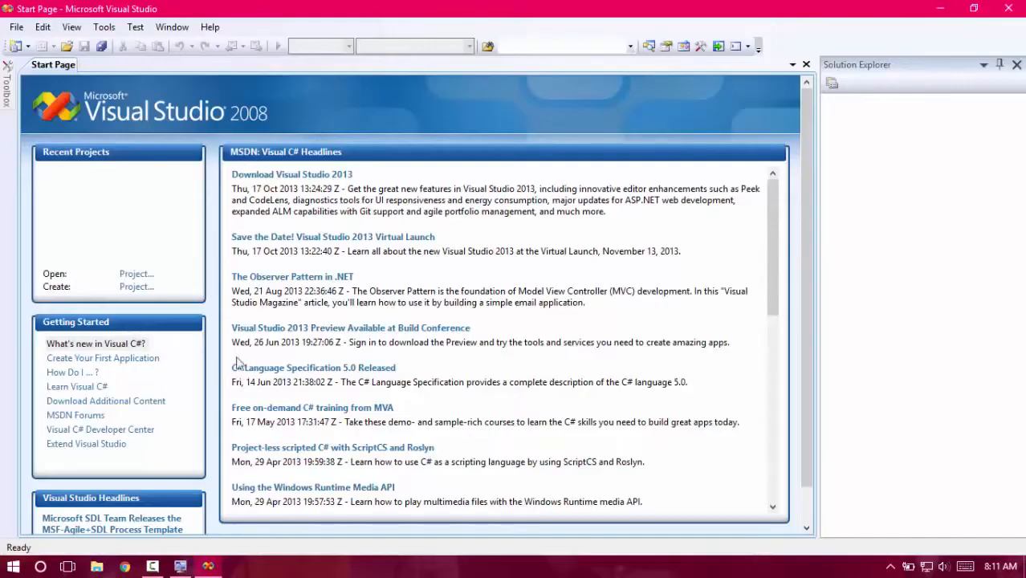
pyautogui.moveTo(137, 84)
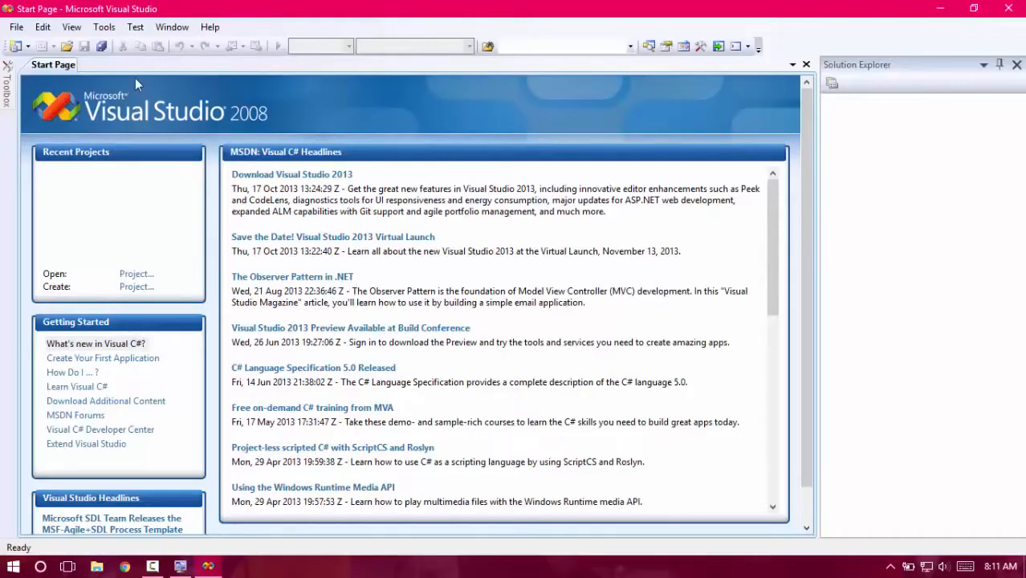
pyautogui.moveTo(124, 300)
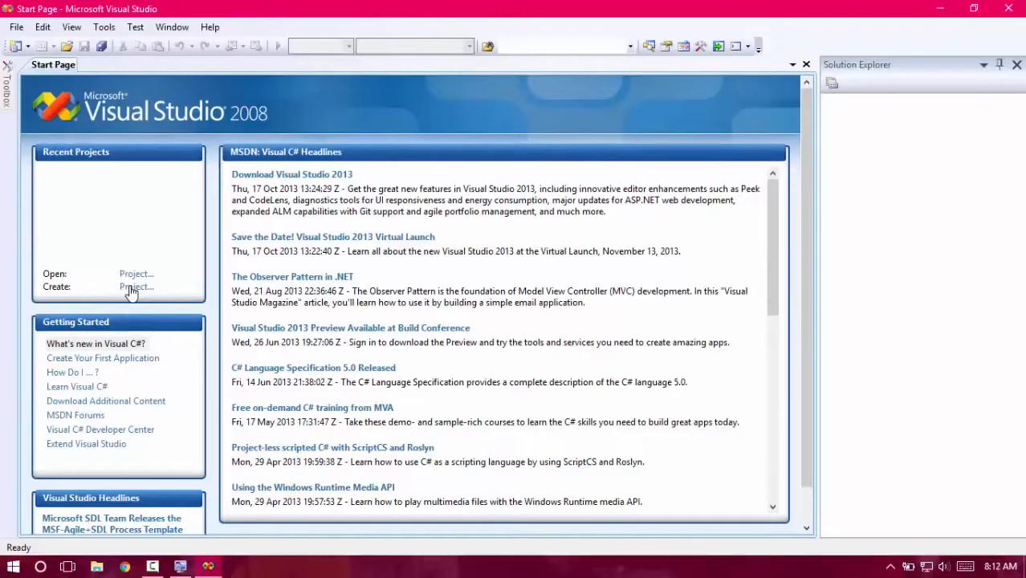
pyautogui.click(137, 287)
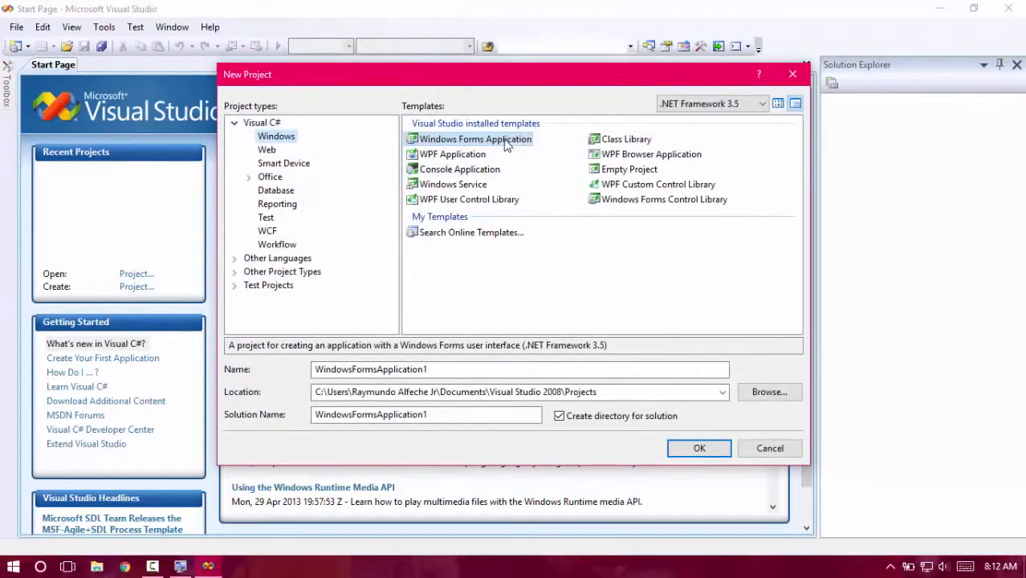
pyautogui.moveTo(496, 183)
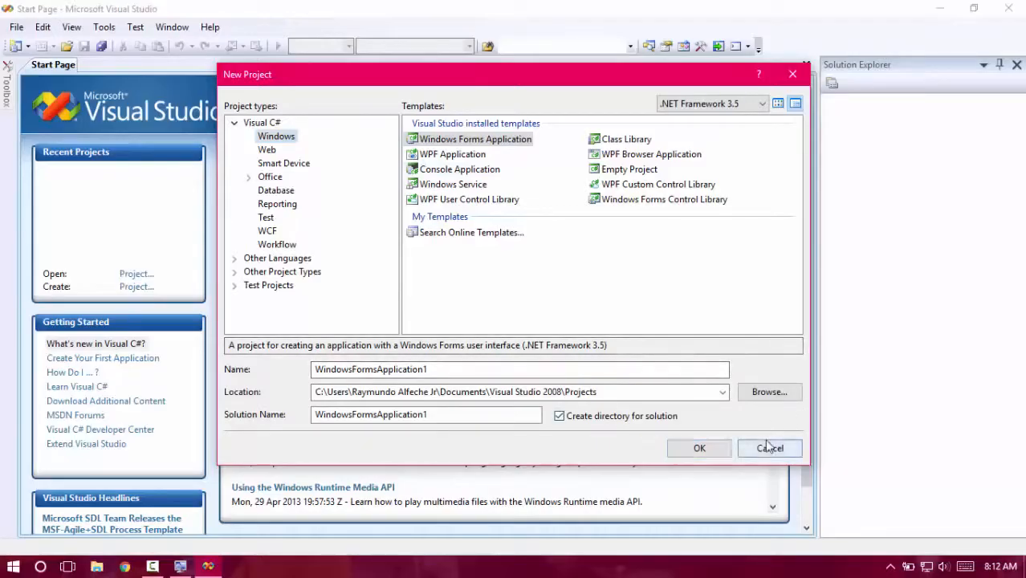
pyautogui.click(769, 448)
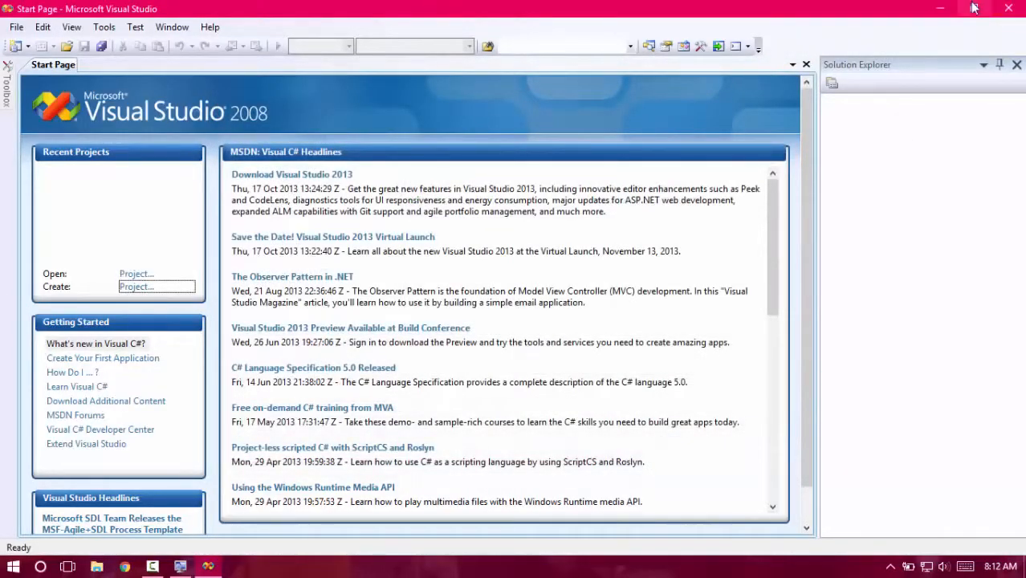
pyautogui.moveTo(974, 9)
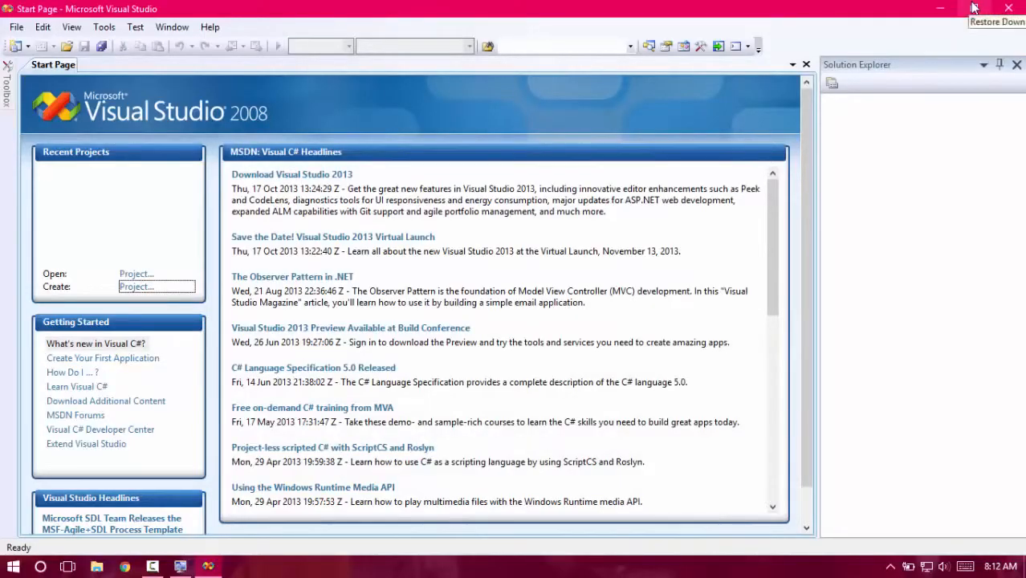